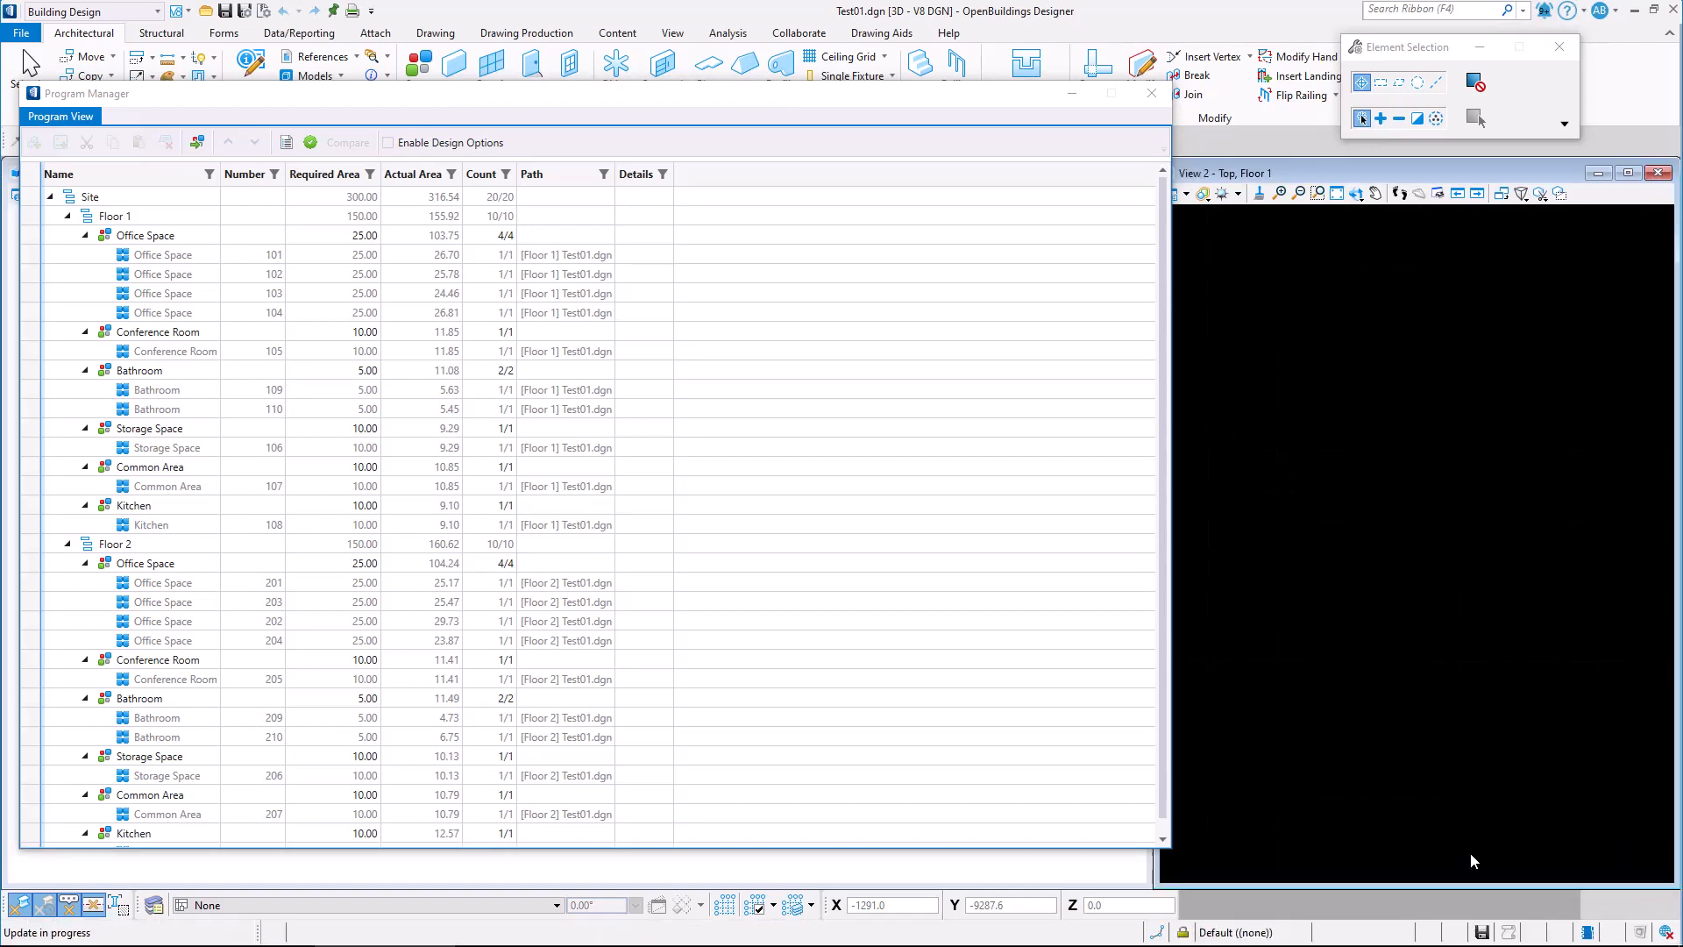
Select the Floor 1 Storage Space record and switch View 2 to Floor 2 Views.
left_click(166, 448)
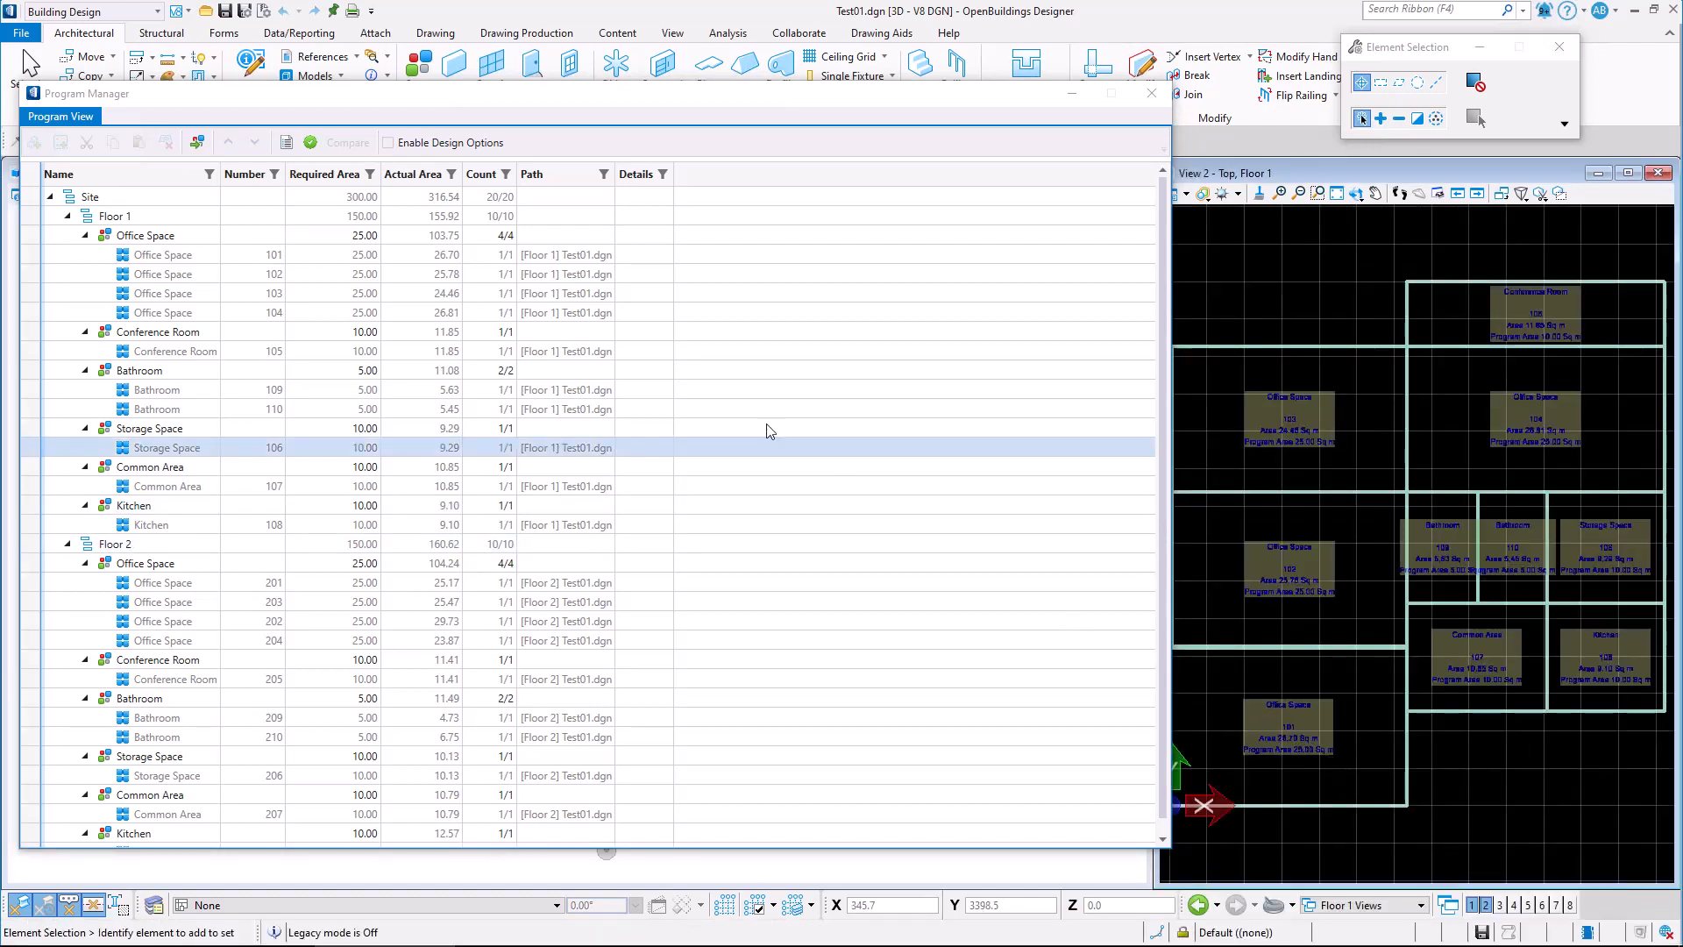
mouse_move(567, 293)
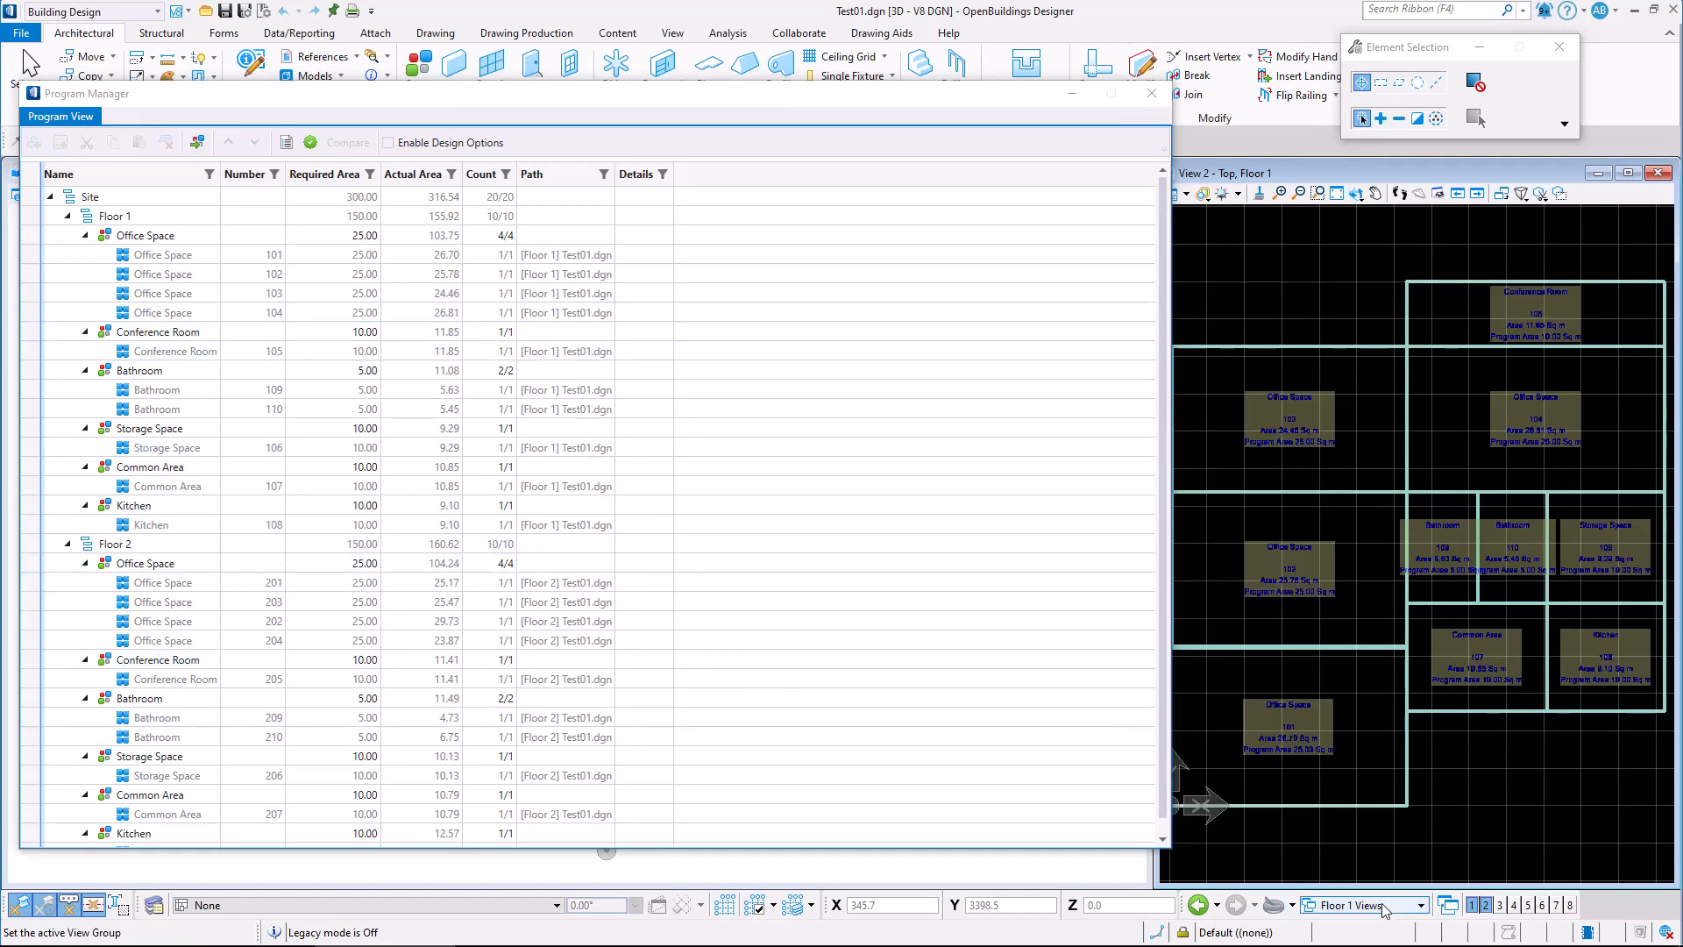
left_click(1363, 905)
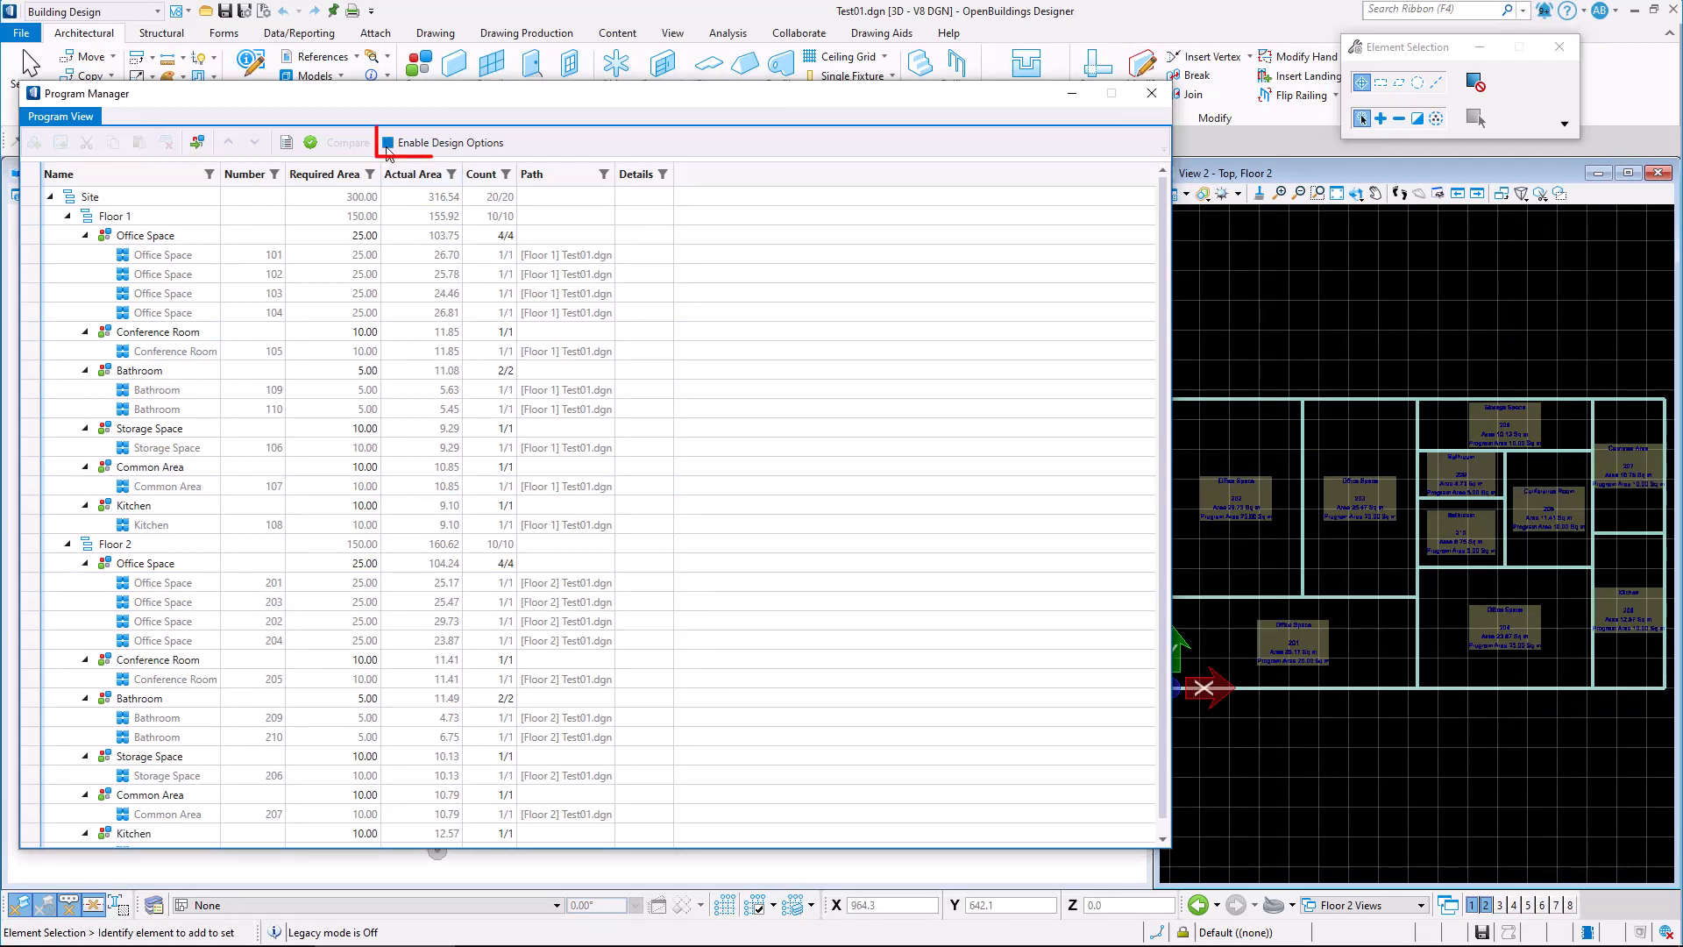
Enable design options and add a new design option in Design Options Settings.
left_click(387, 142)
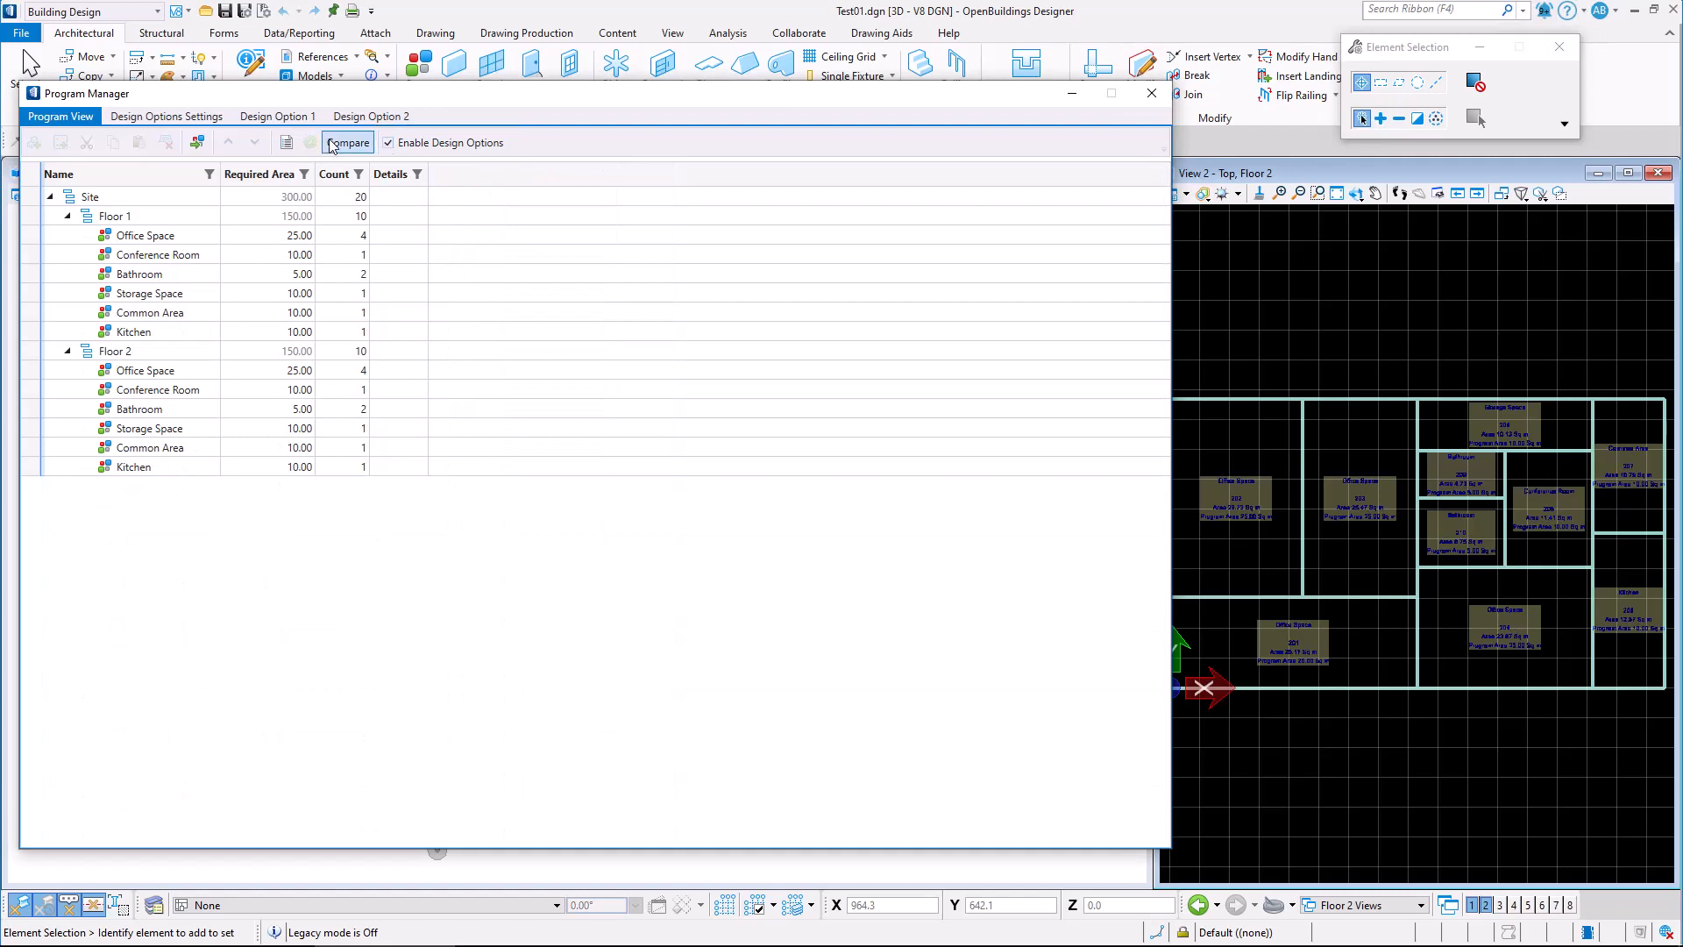
left_click(166, 115)
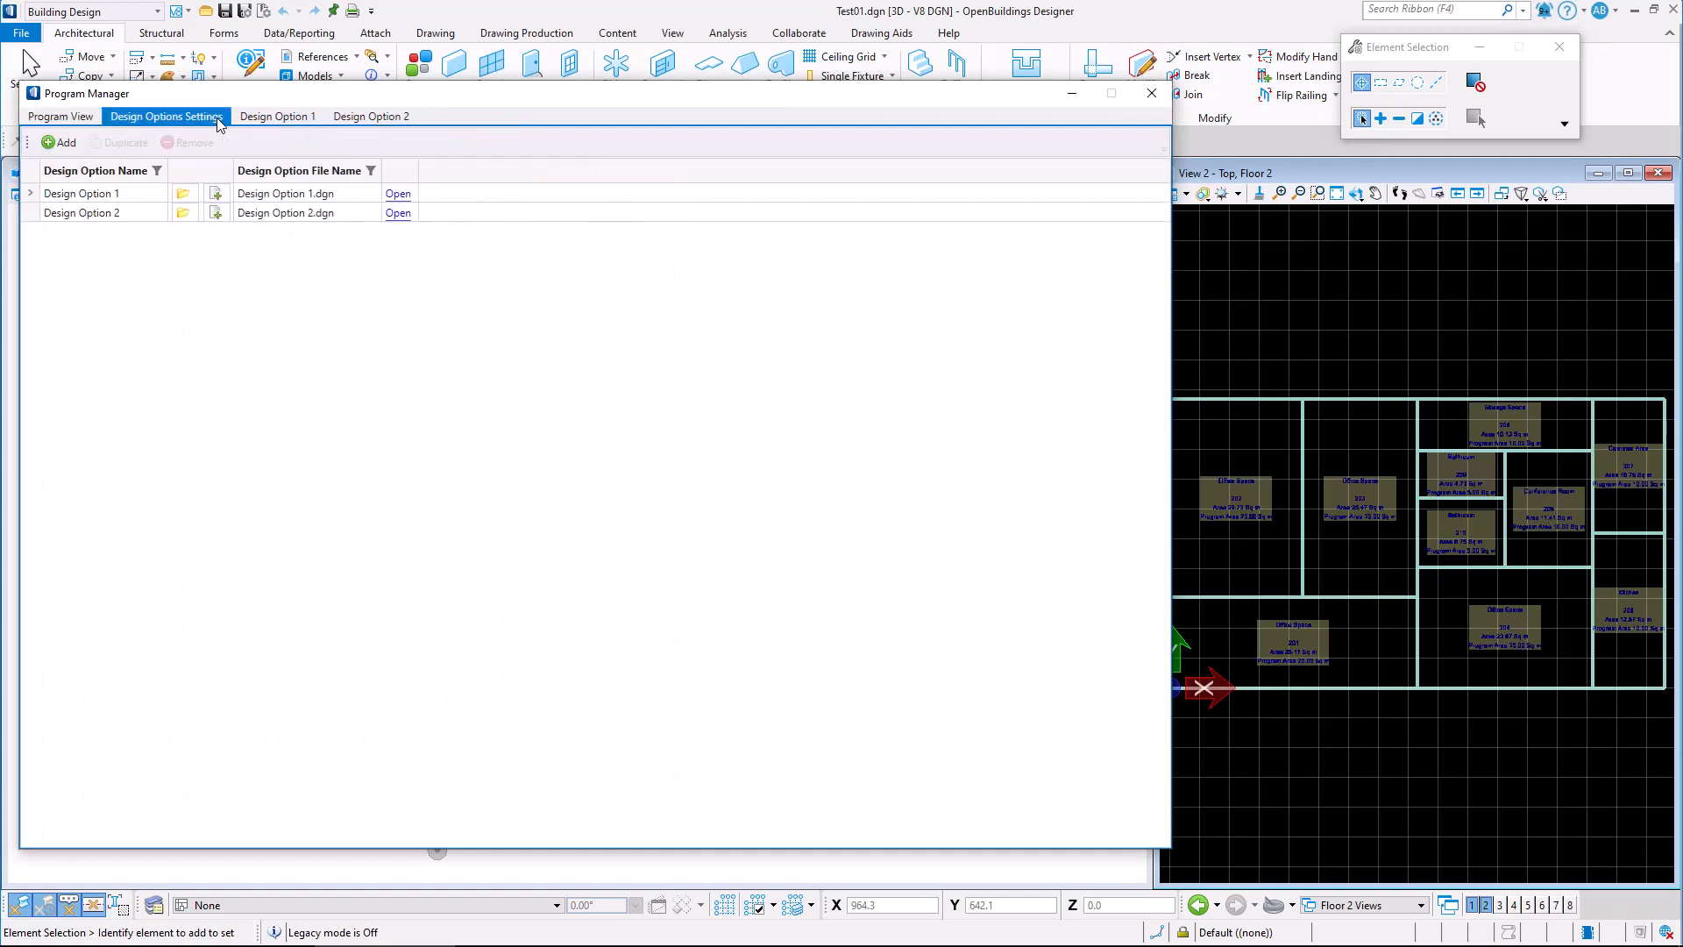
left_click(80, 212)
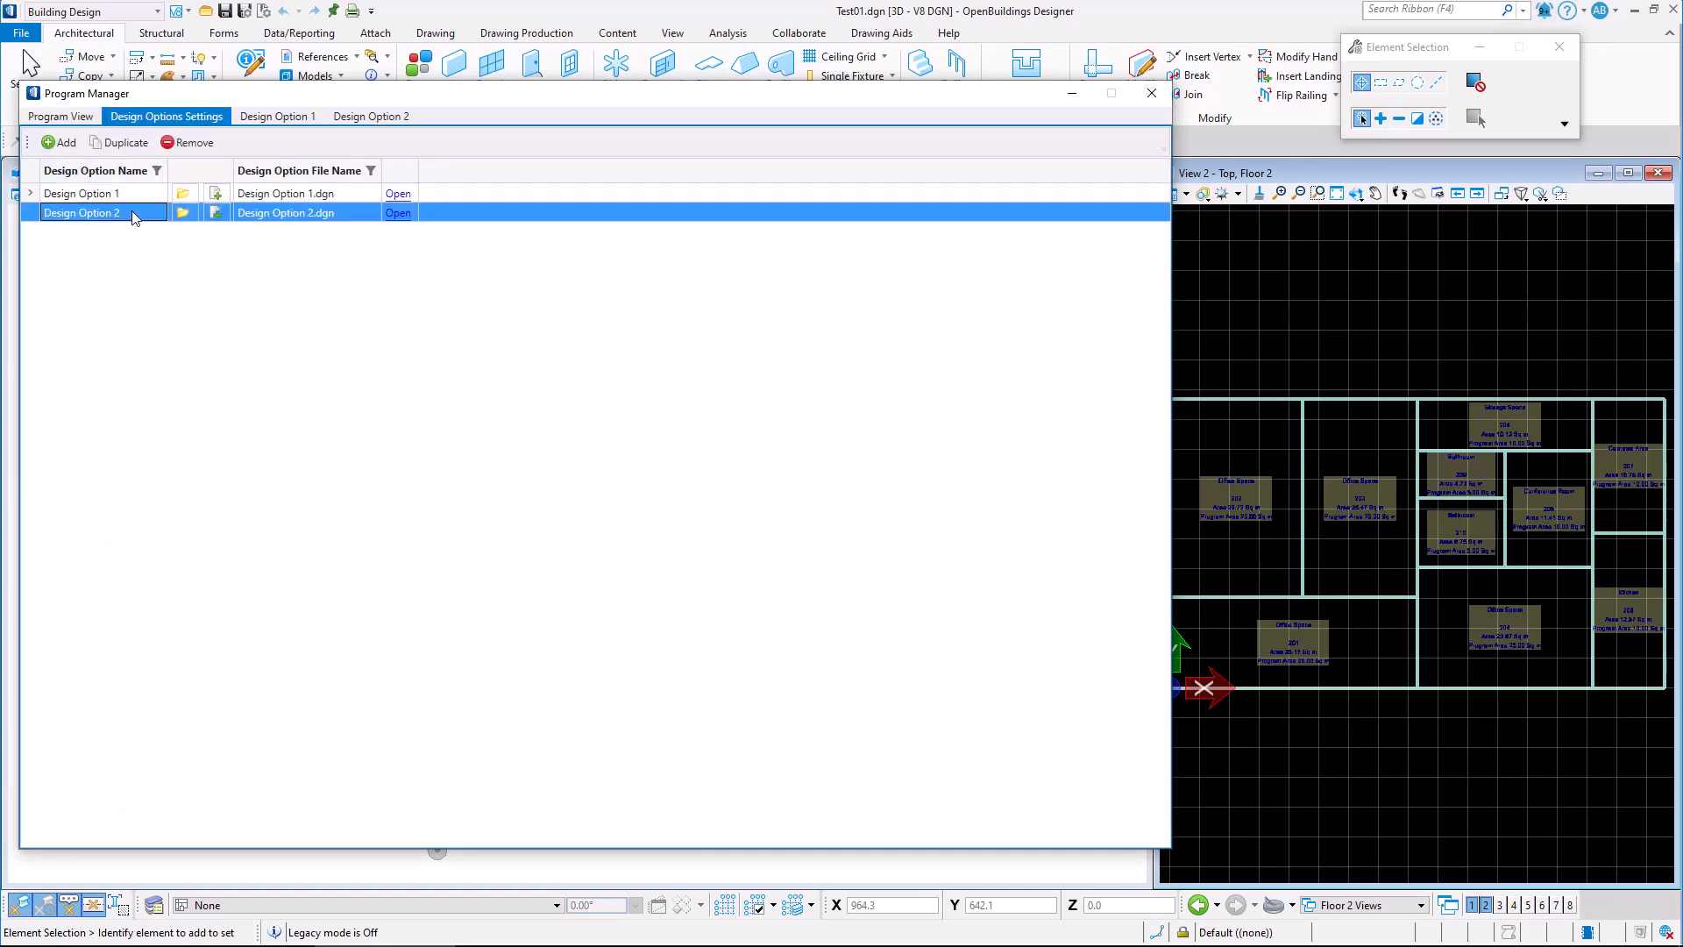
left_click(61, 142)
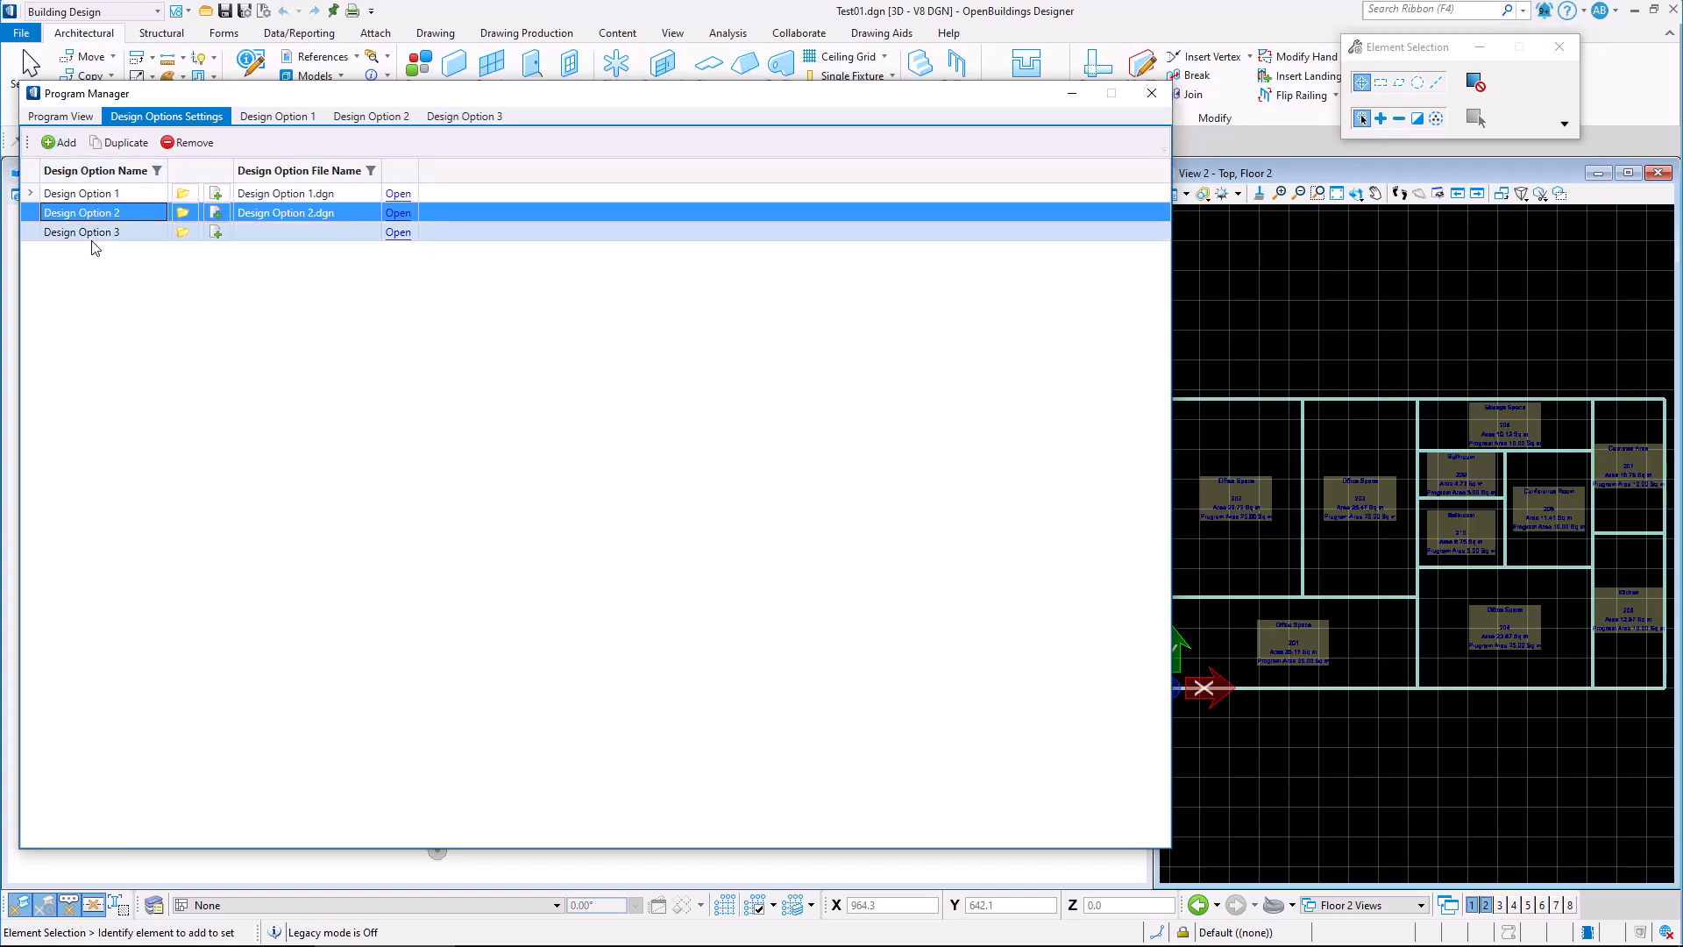
Remove the added Design Option 3 and duplicate Design Option 2.
left_click(82, 231)
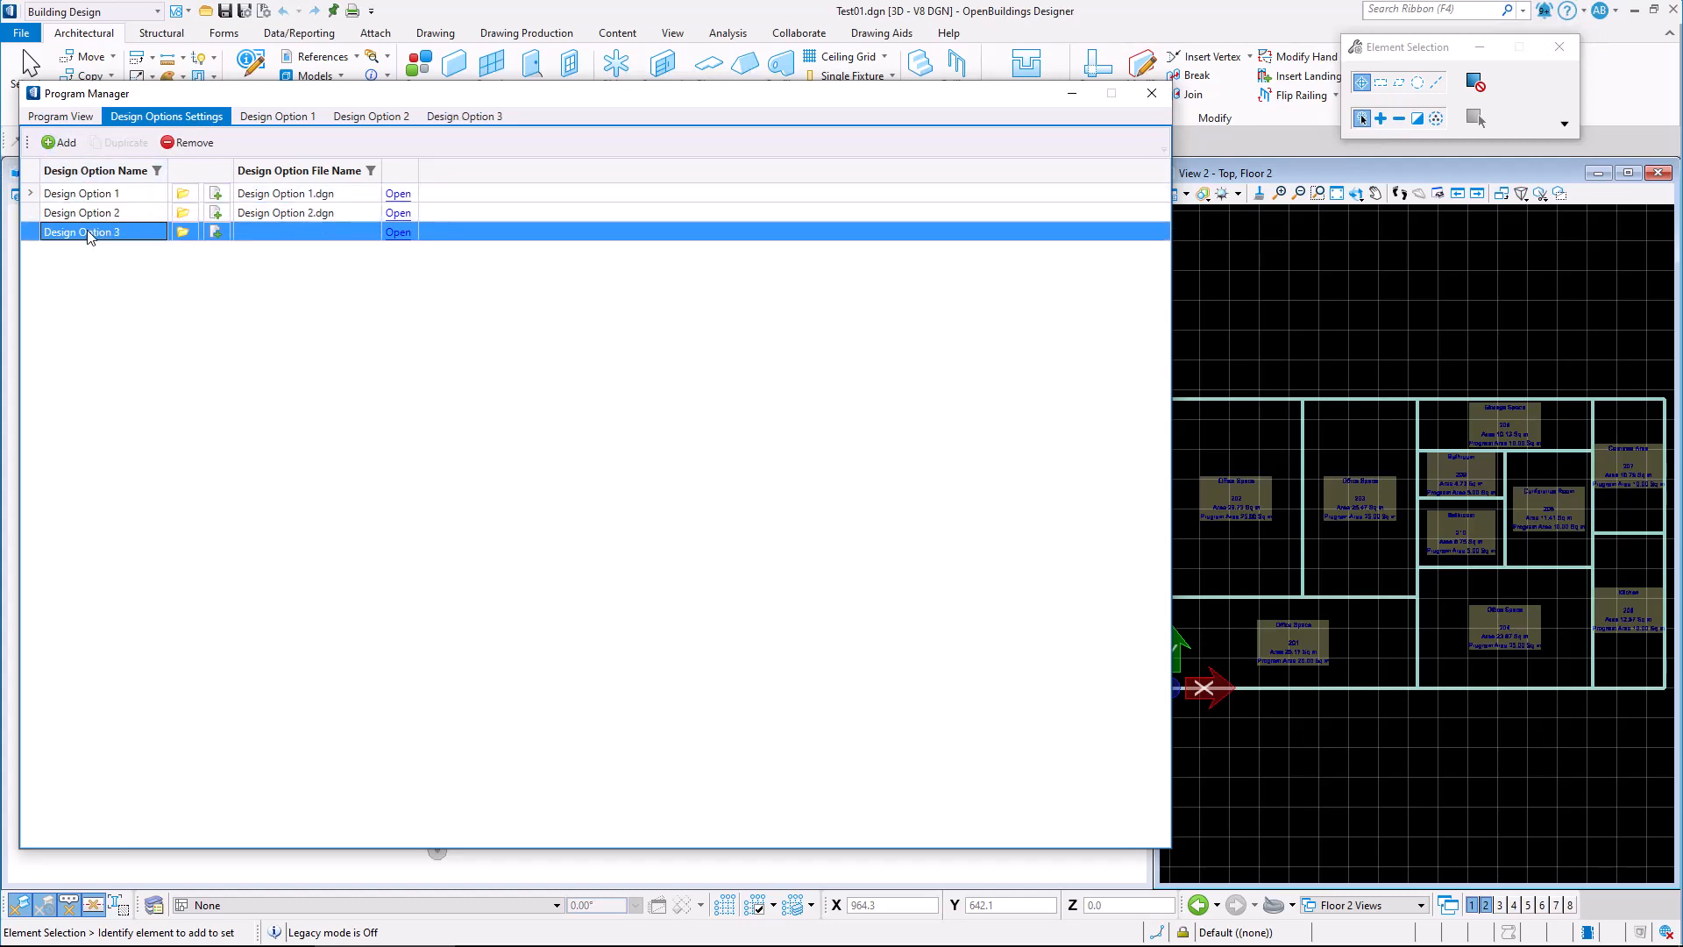
left_click(193, 142)
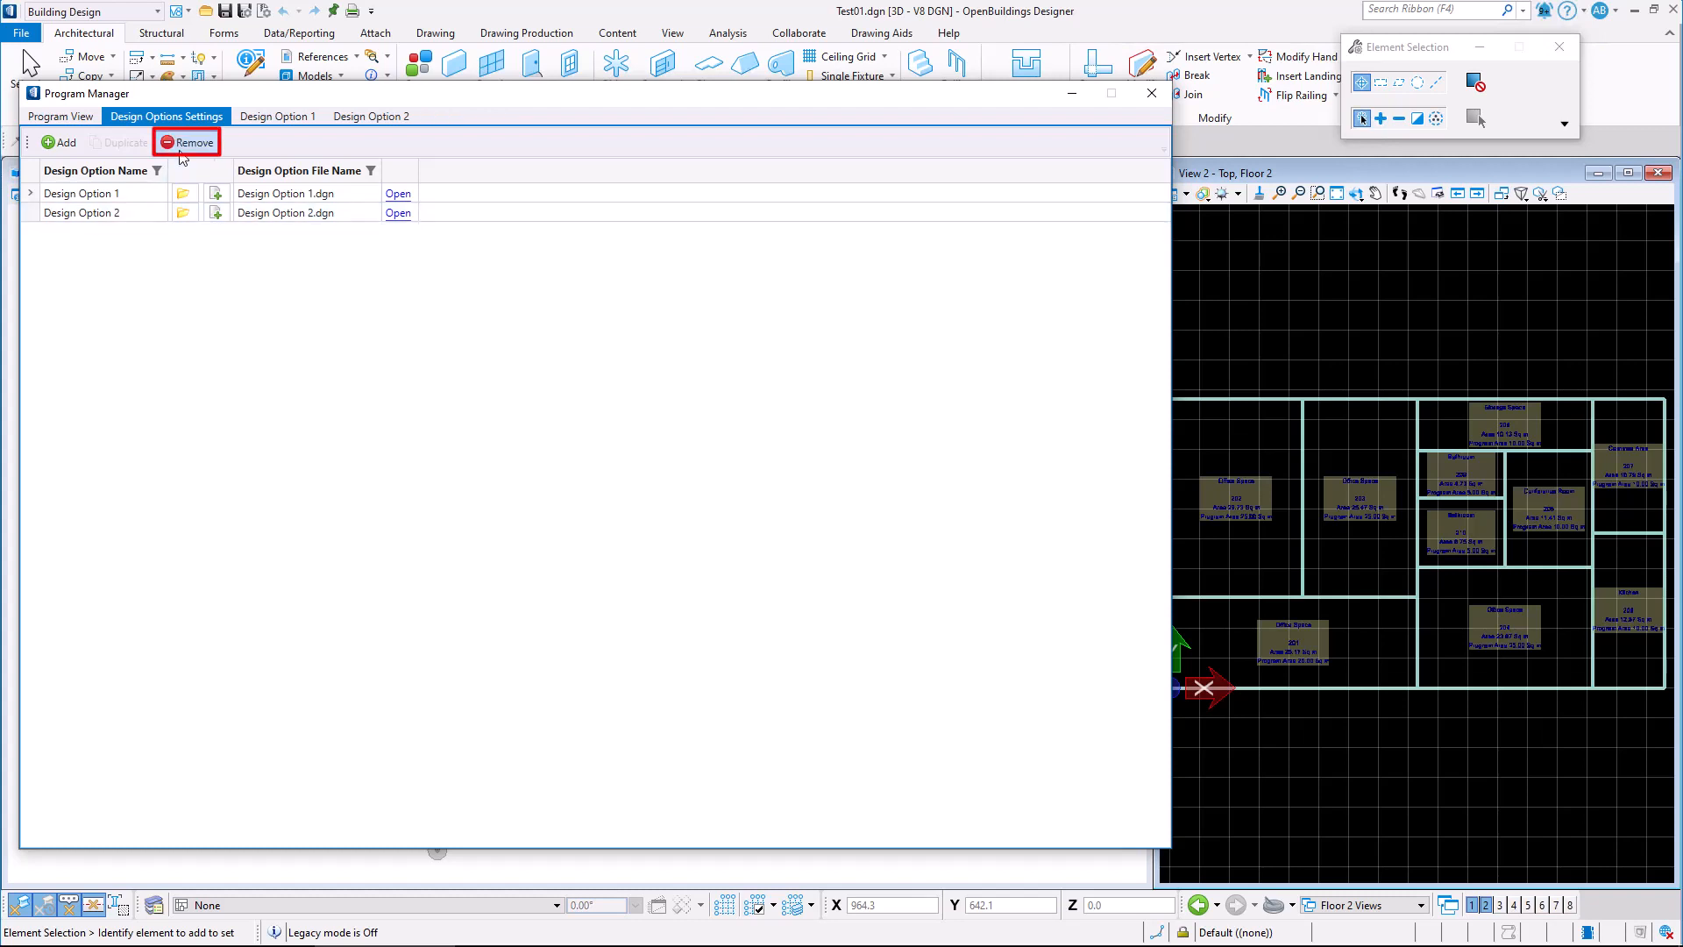
left_click(81, 211)
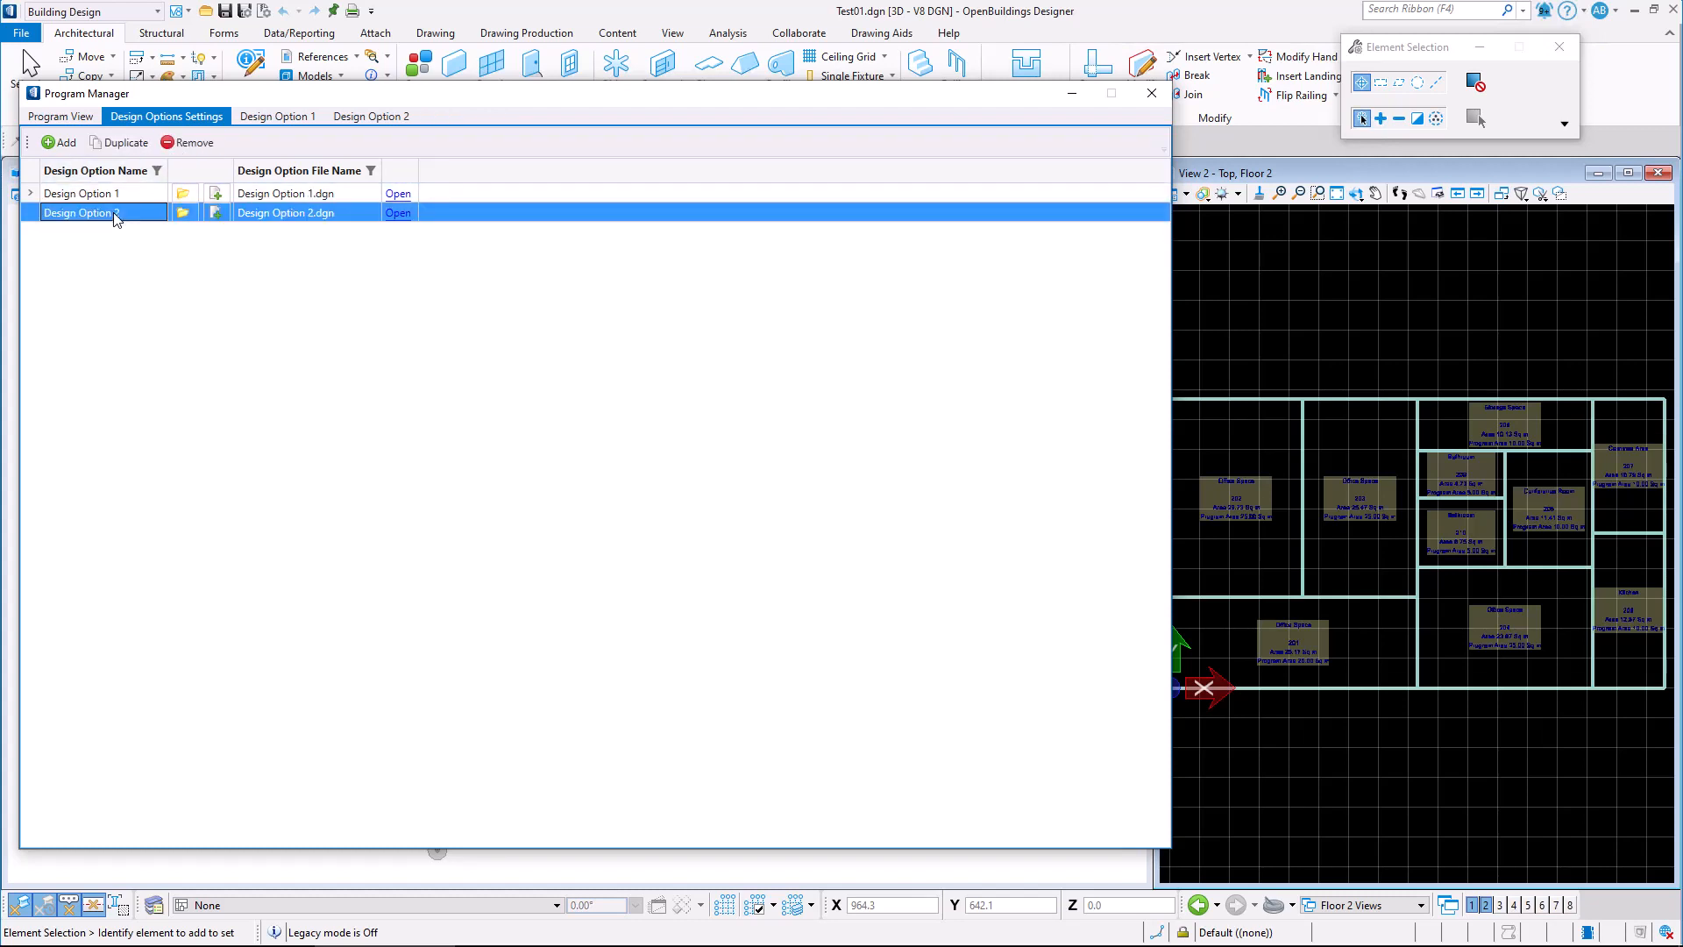
left_click(124, 142)
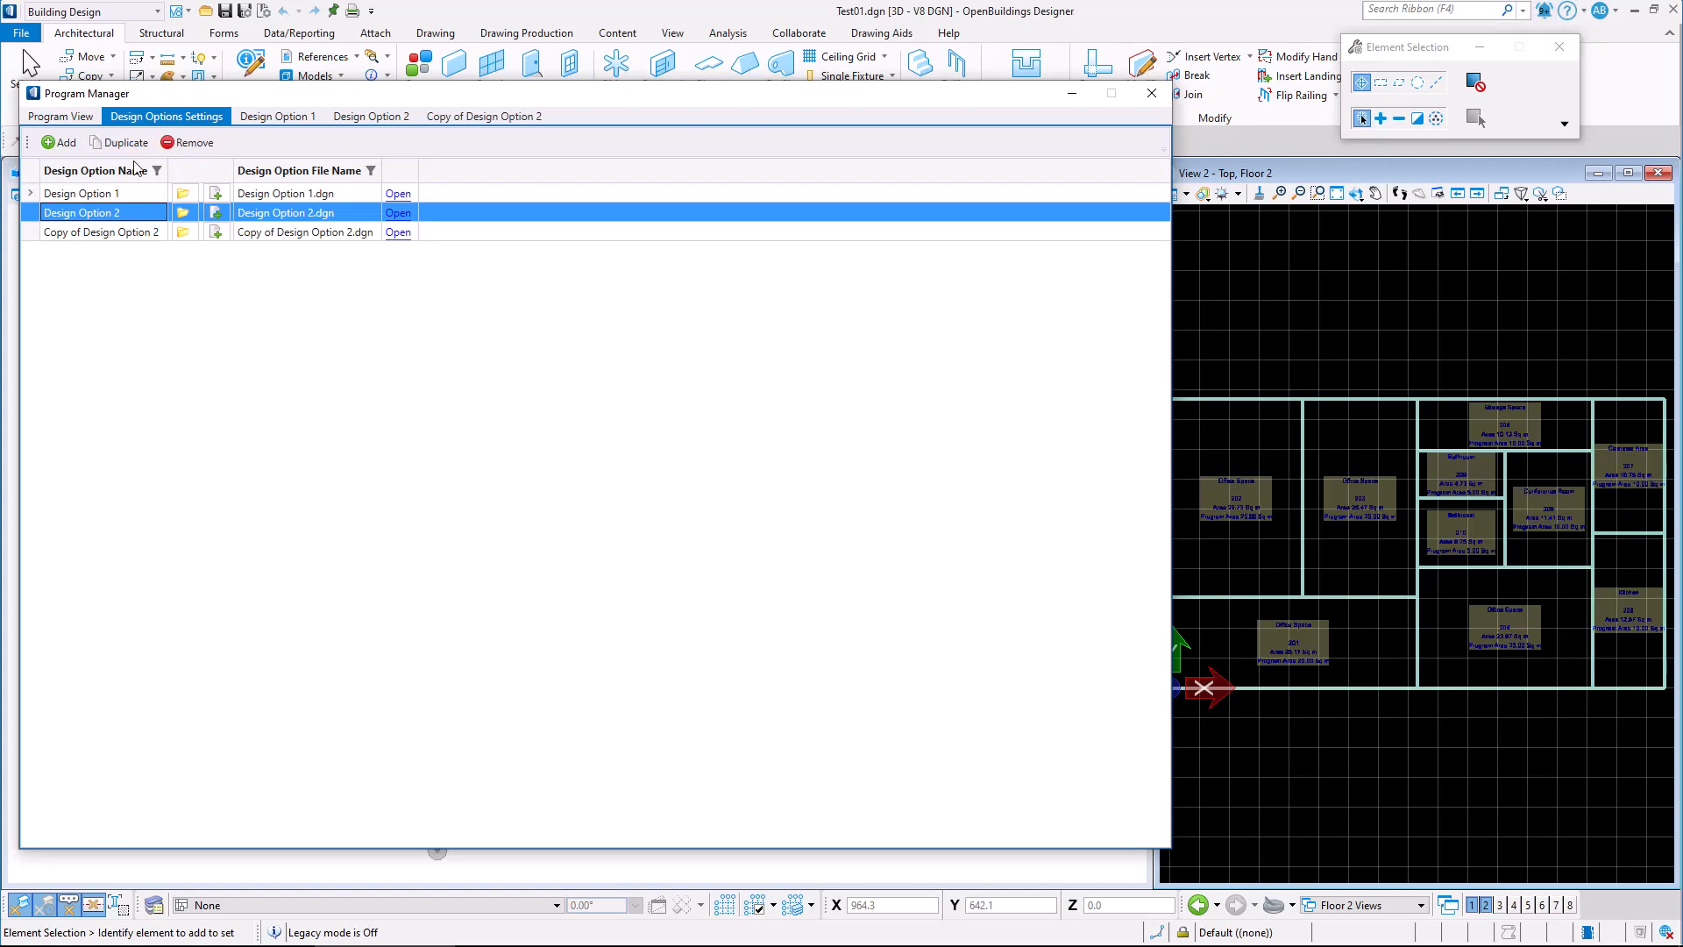
left_click(185, 212)
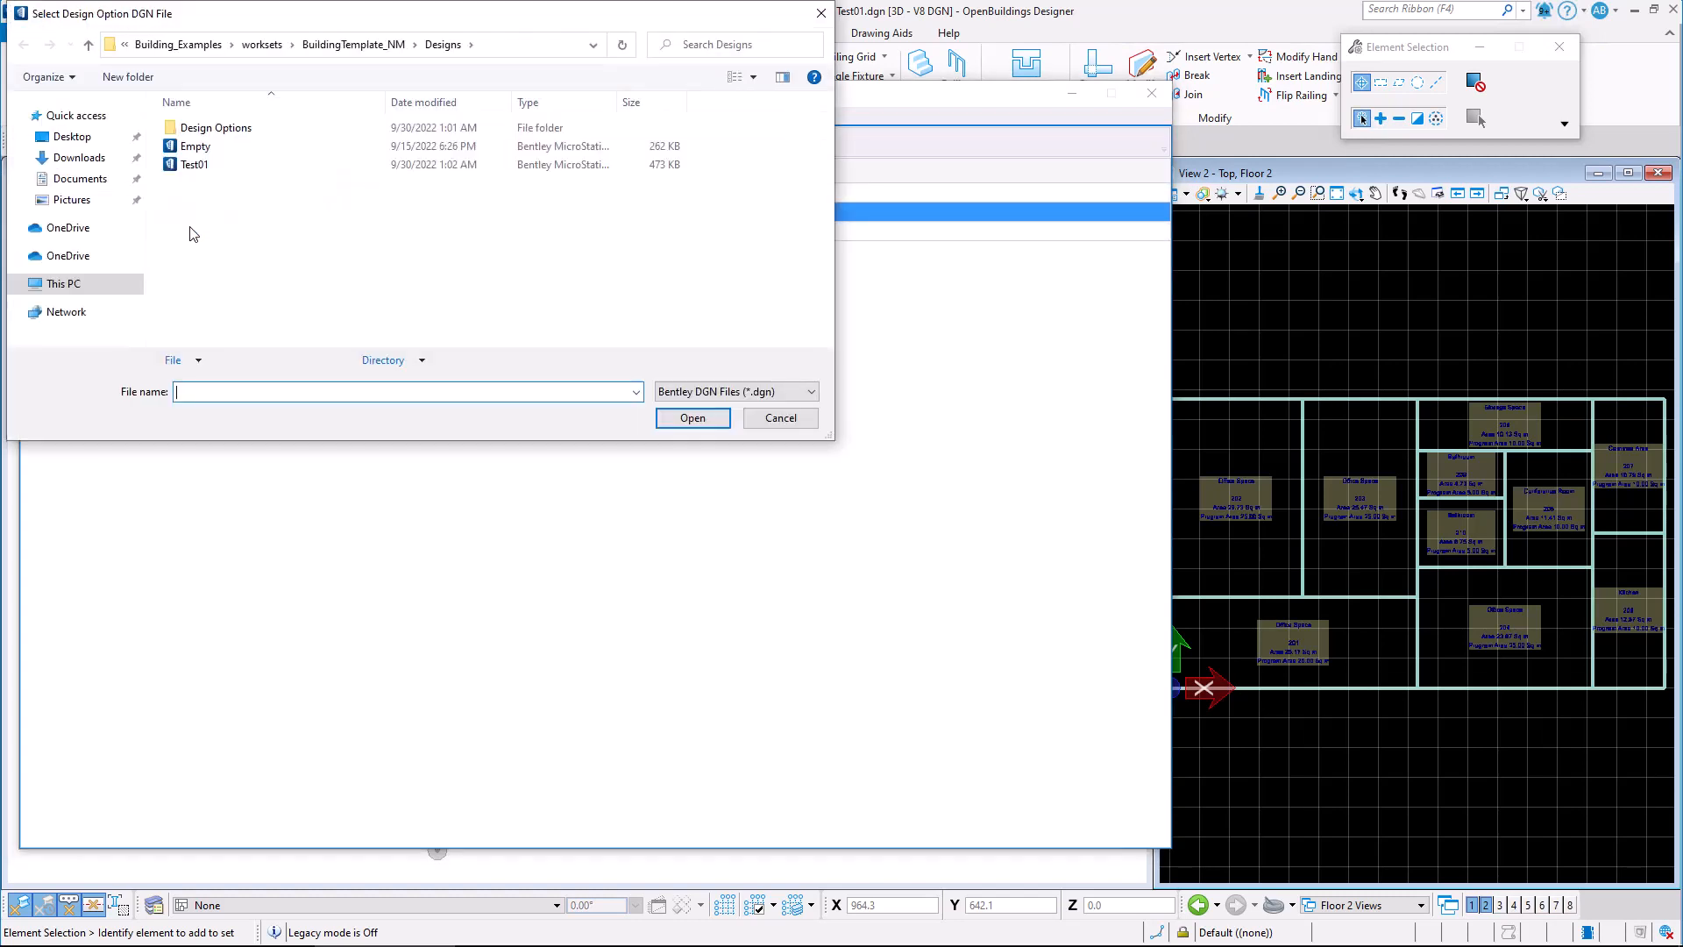
double_click(216, 126)
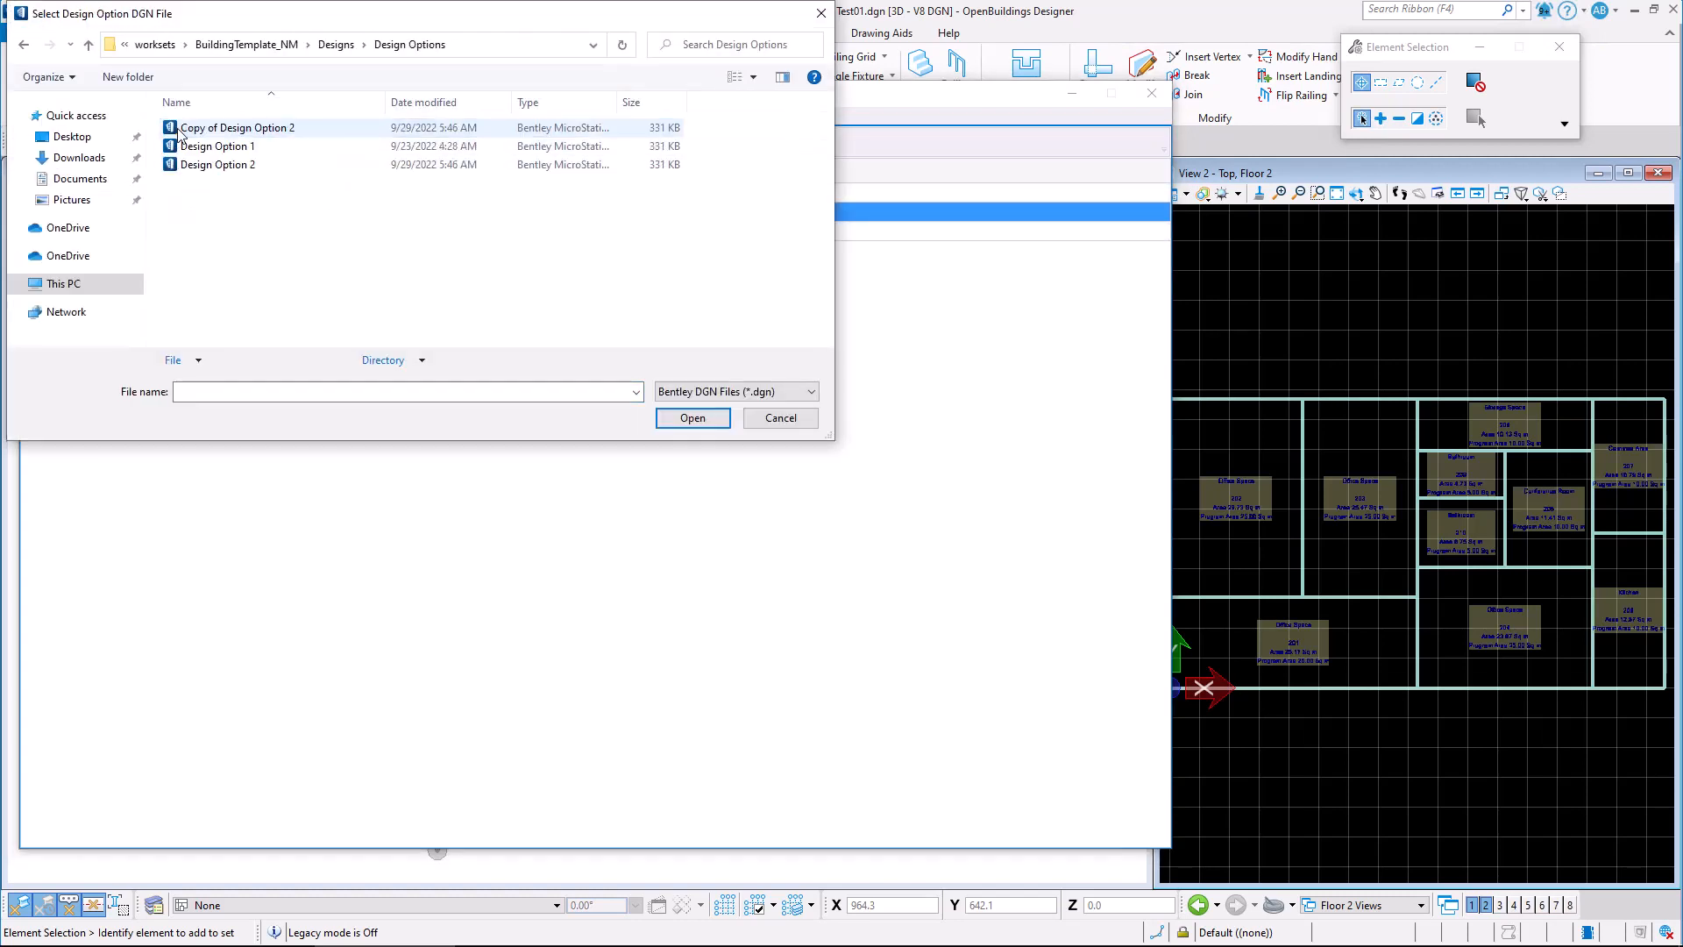
left_click(559, 283)
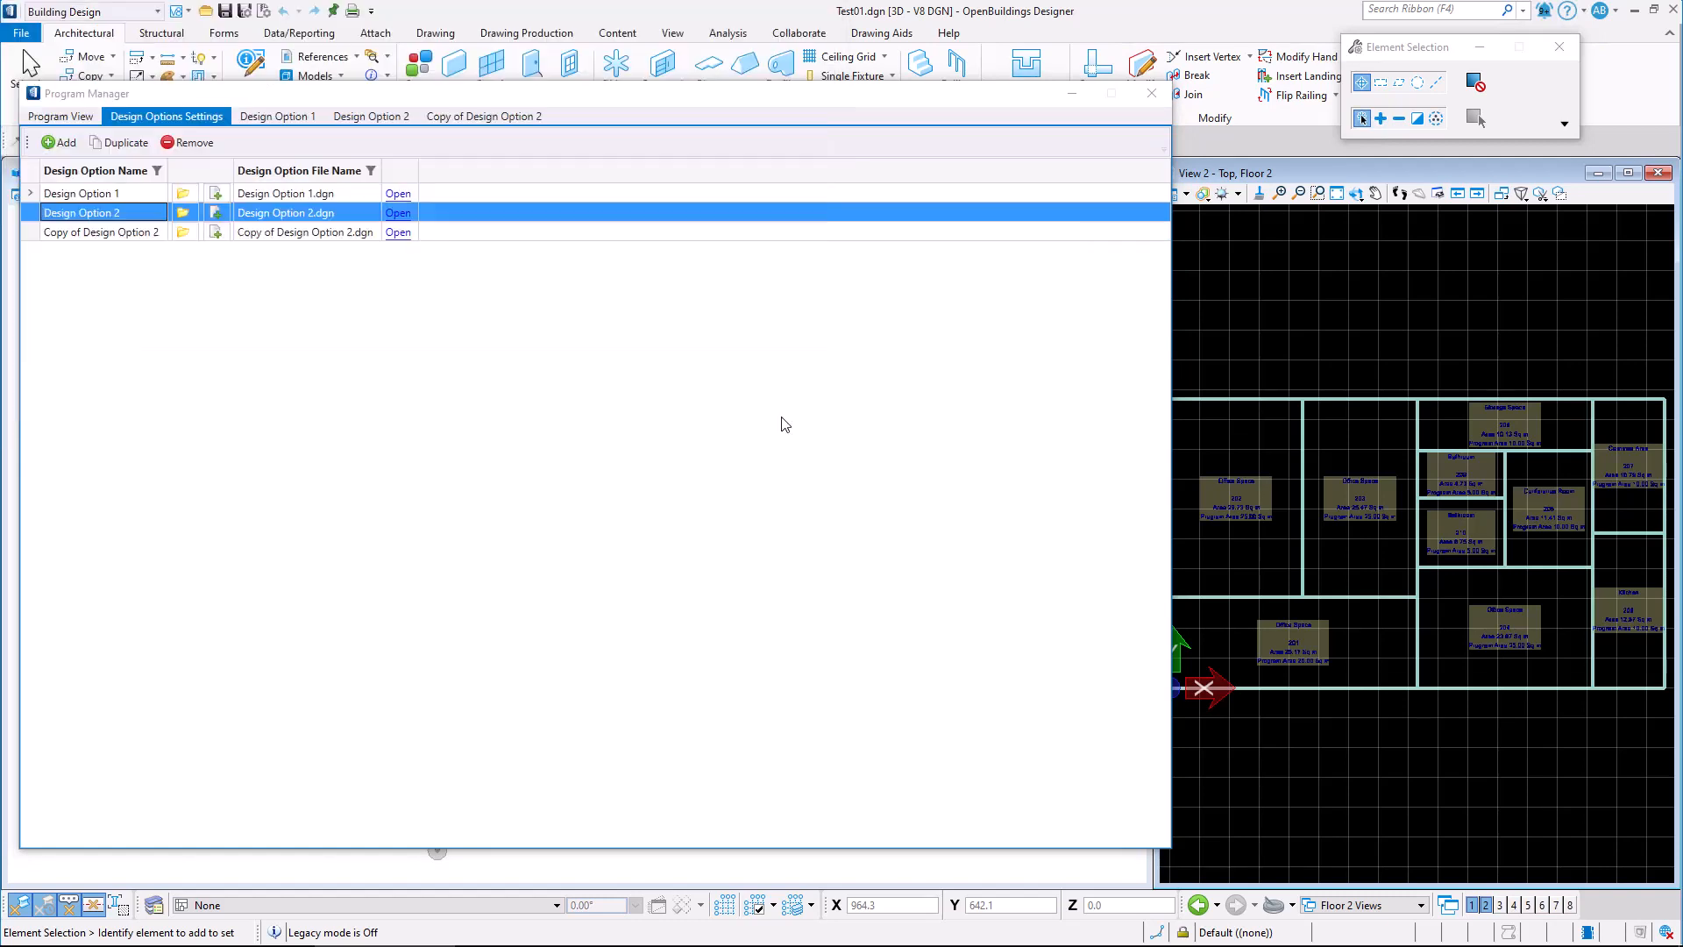
Rename the copied option to Design Option 3 and open its Design Option 3.dgn file.
left_click(102, 232)
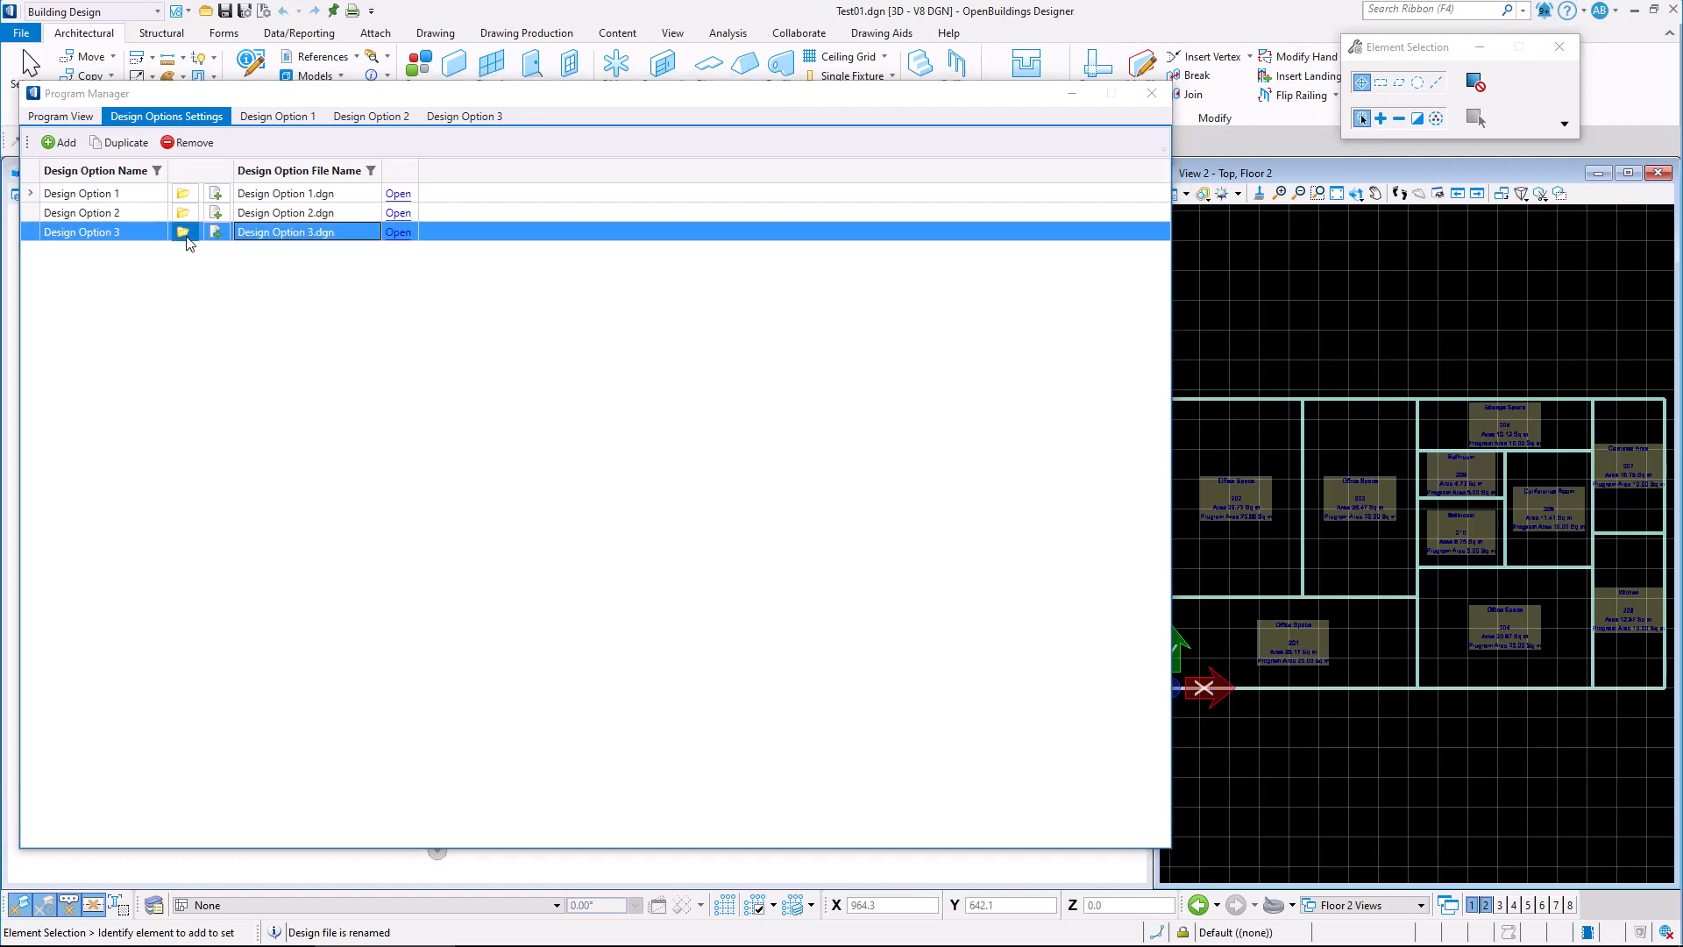
left_click(182, 231)
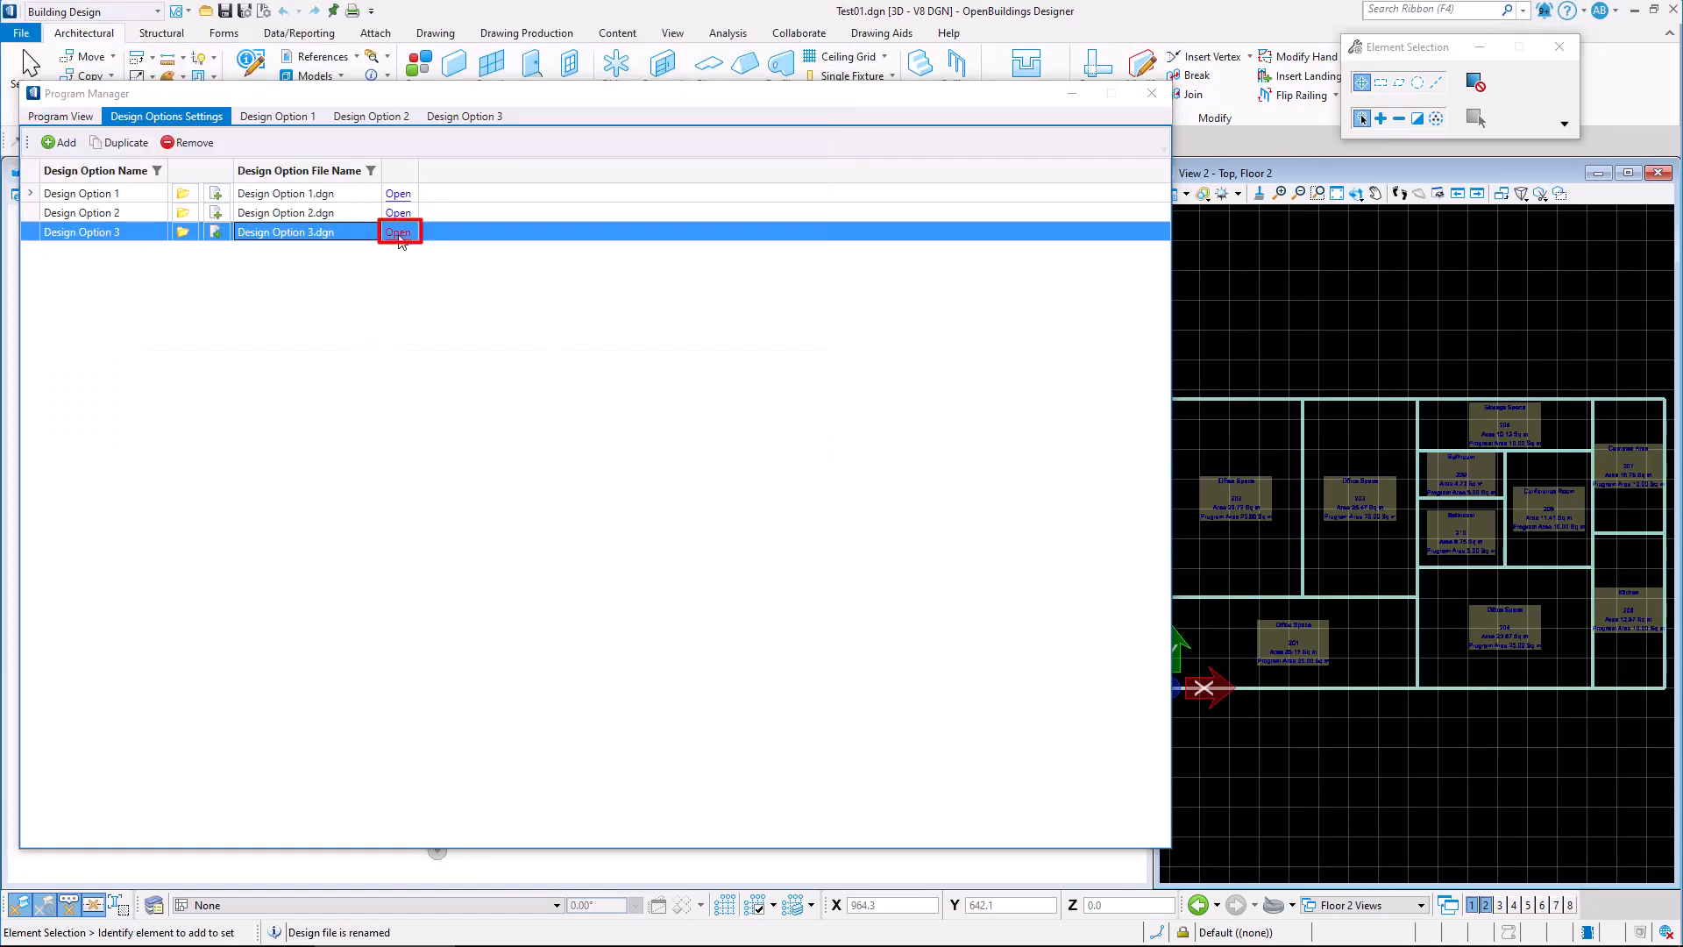
left_click(398, 232)
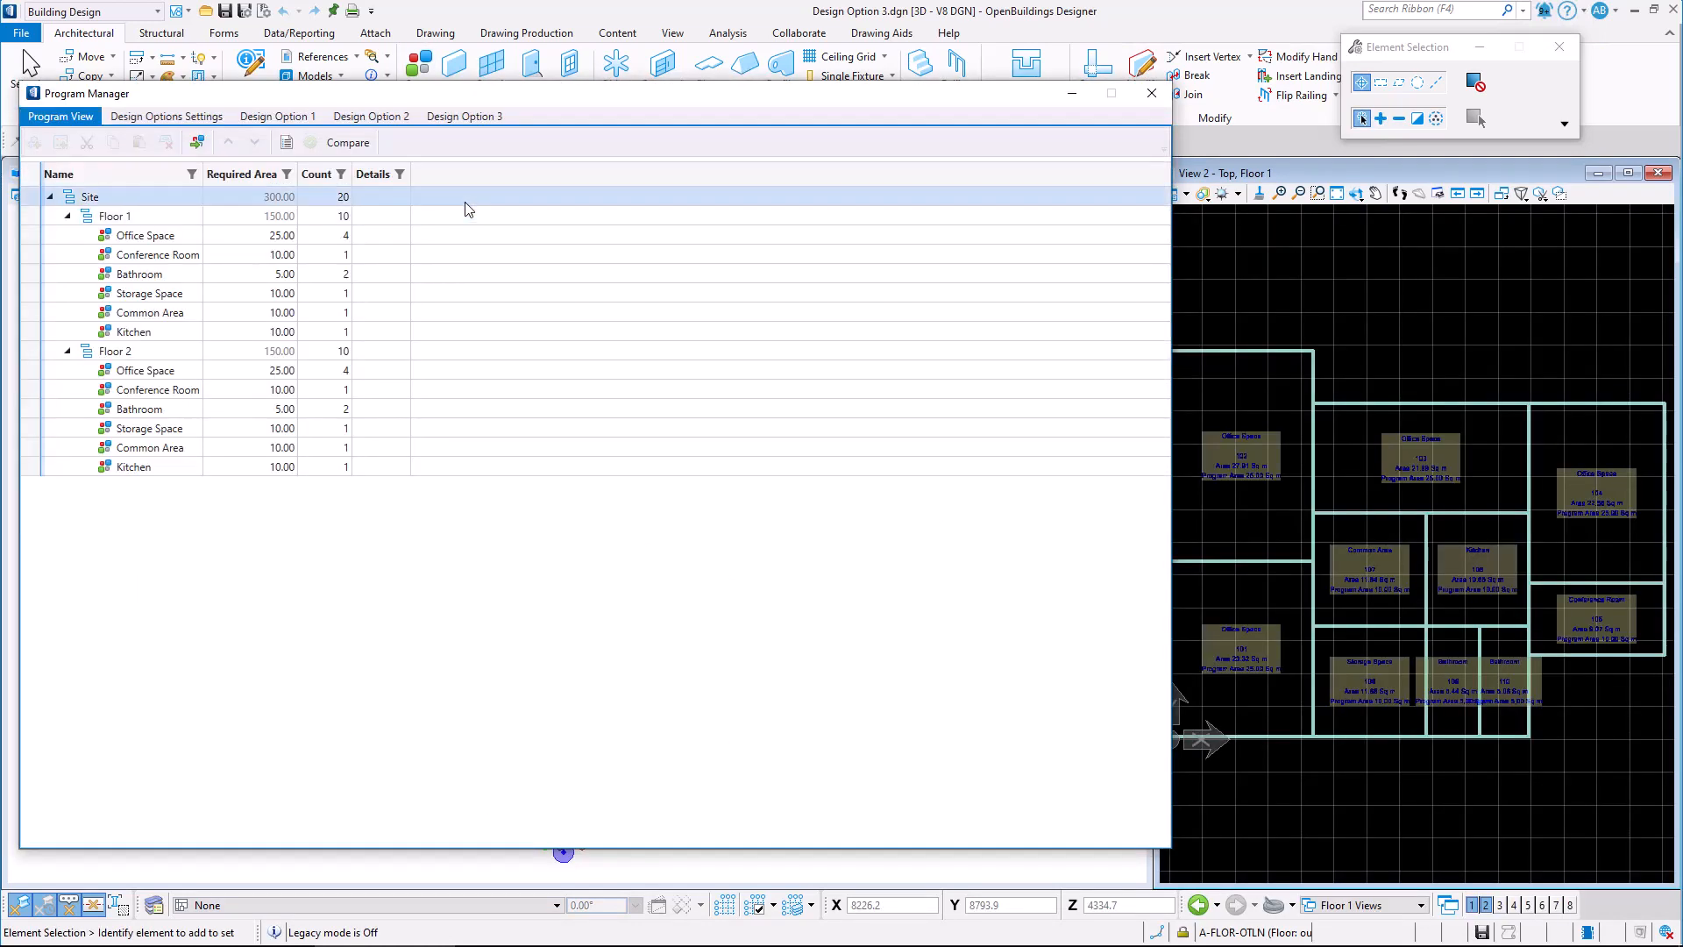
Compare Design Option 1 and 2 areas, ending on Design Option 1 (322.11 vs 300.00).
left_click(370, 116)
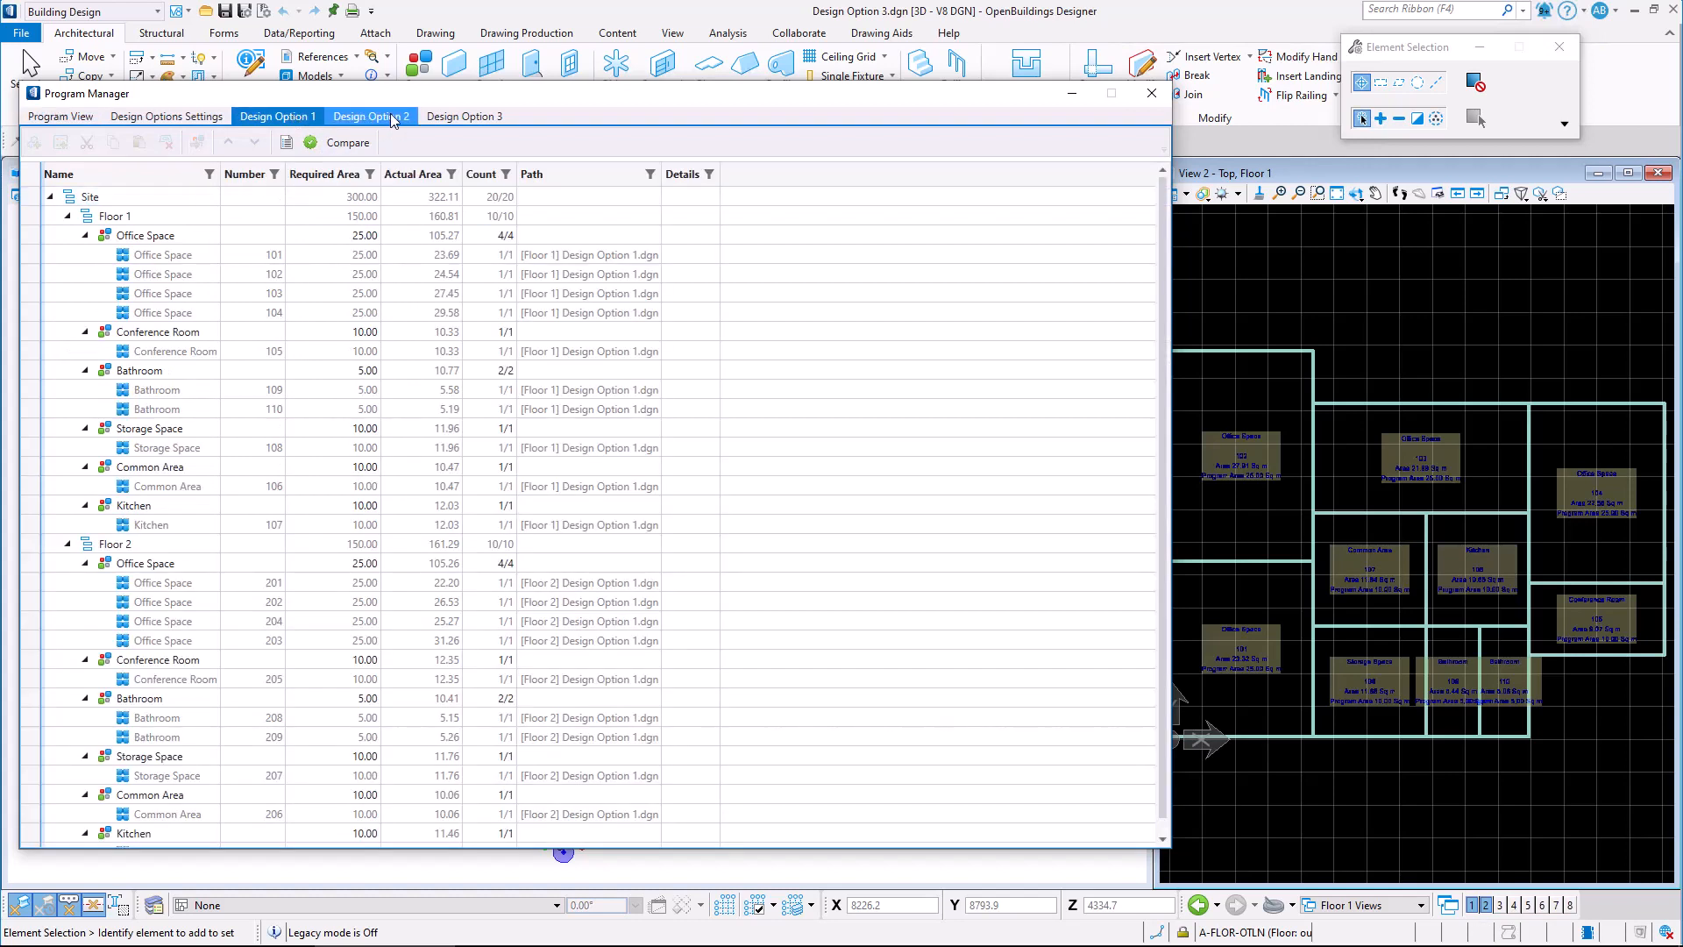
left_click(370, 116)
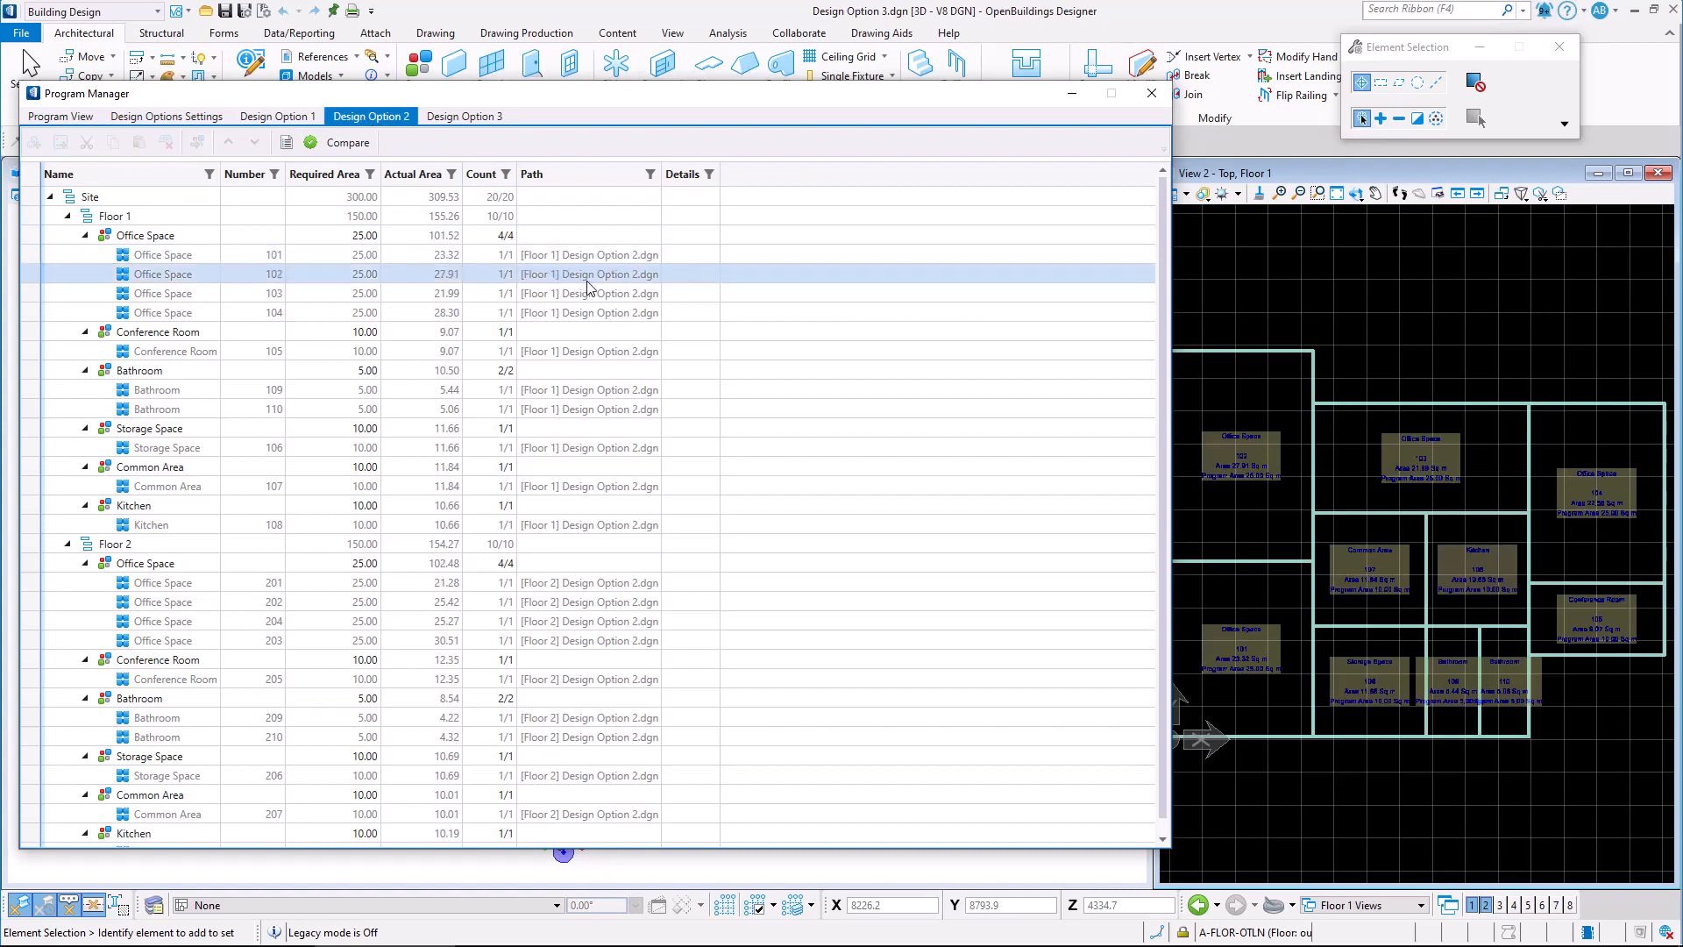
mouse_move(589, 273)
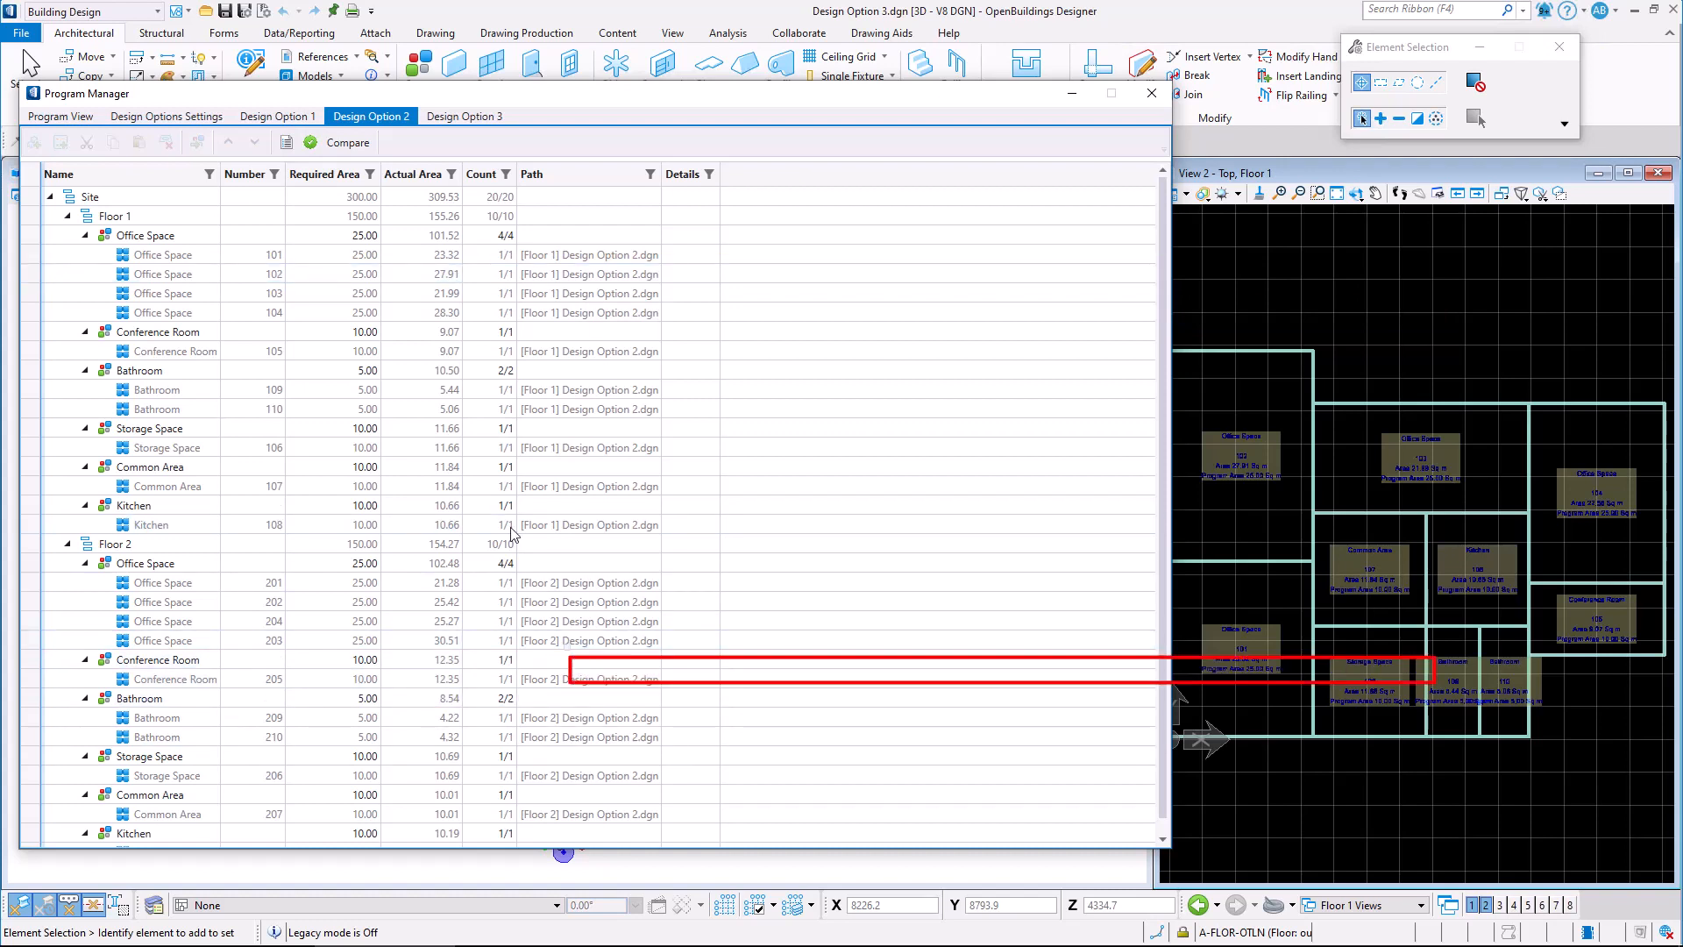
left_click(277, 116)
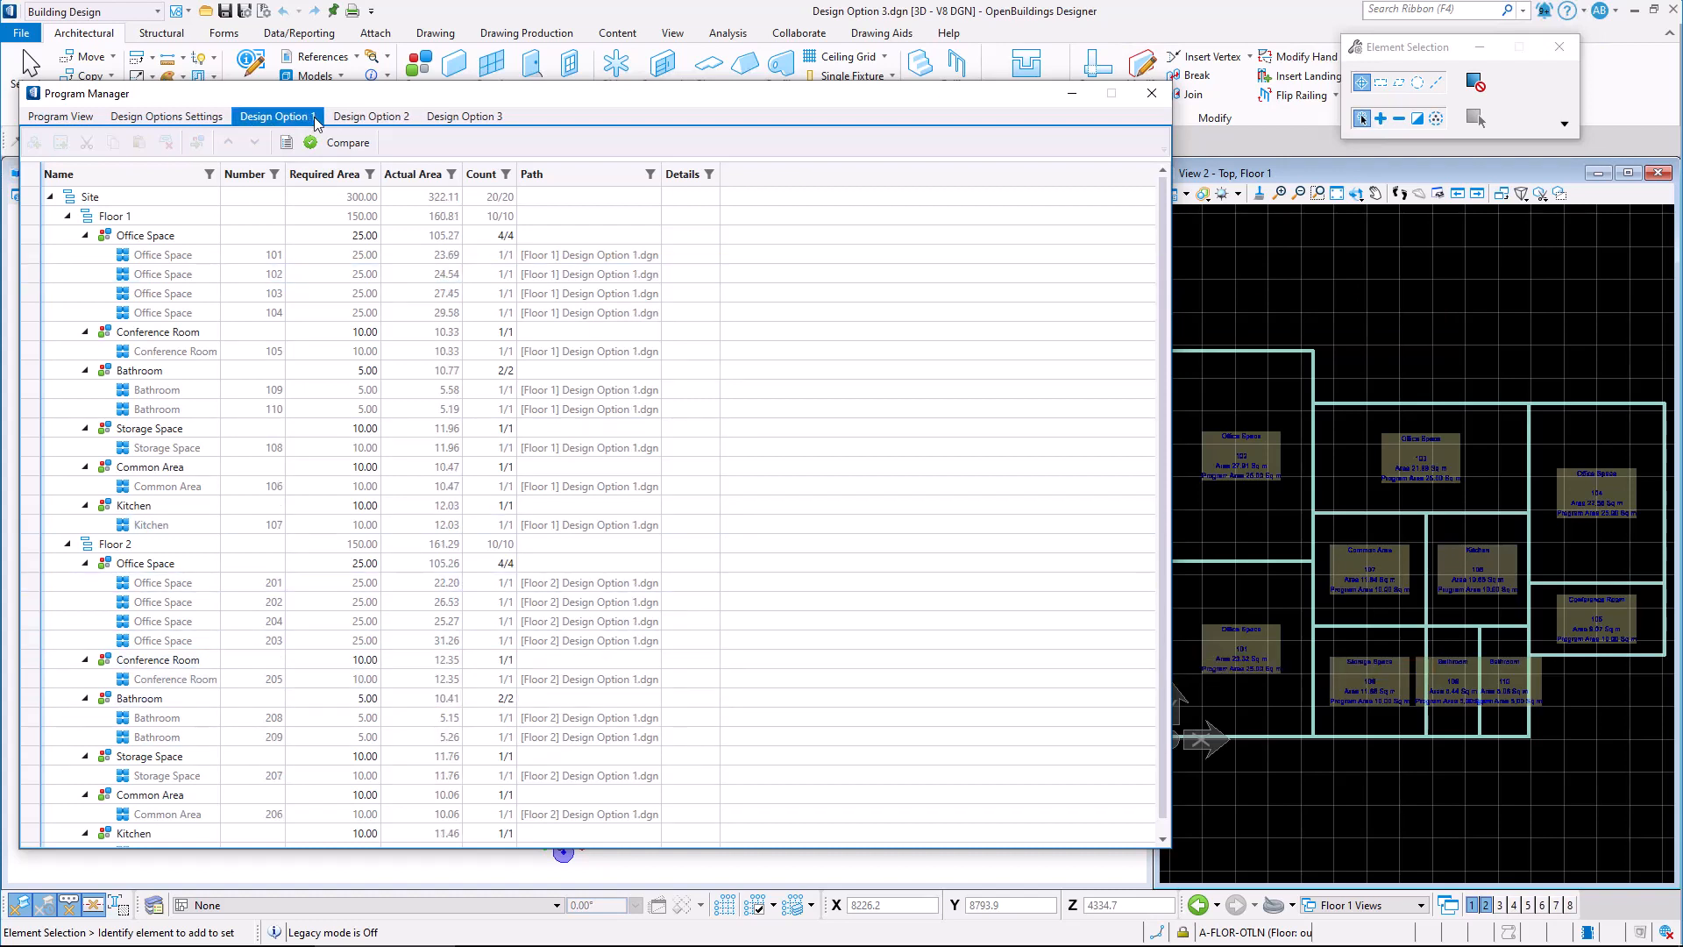
mouse_move(588, 293)
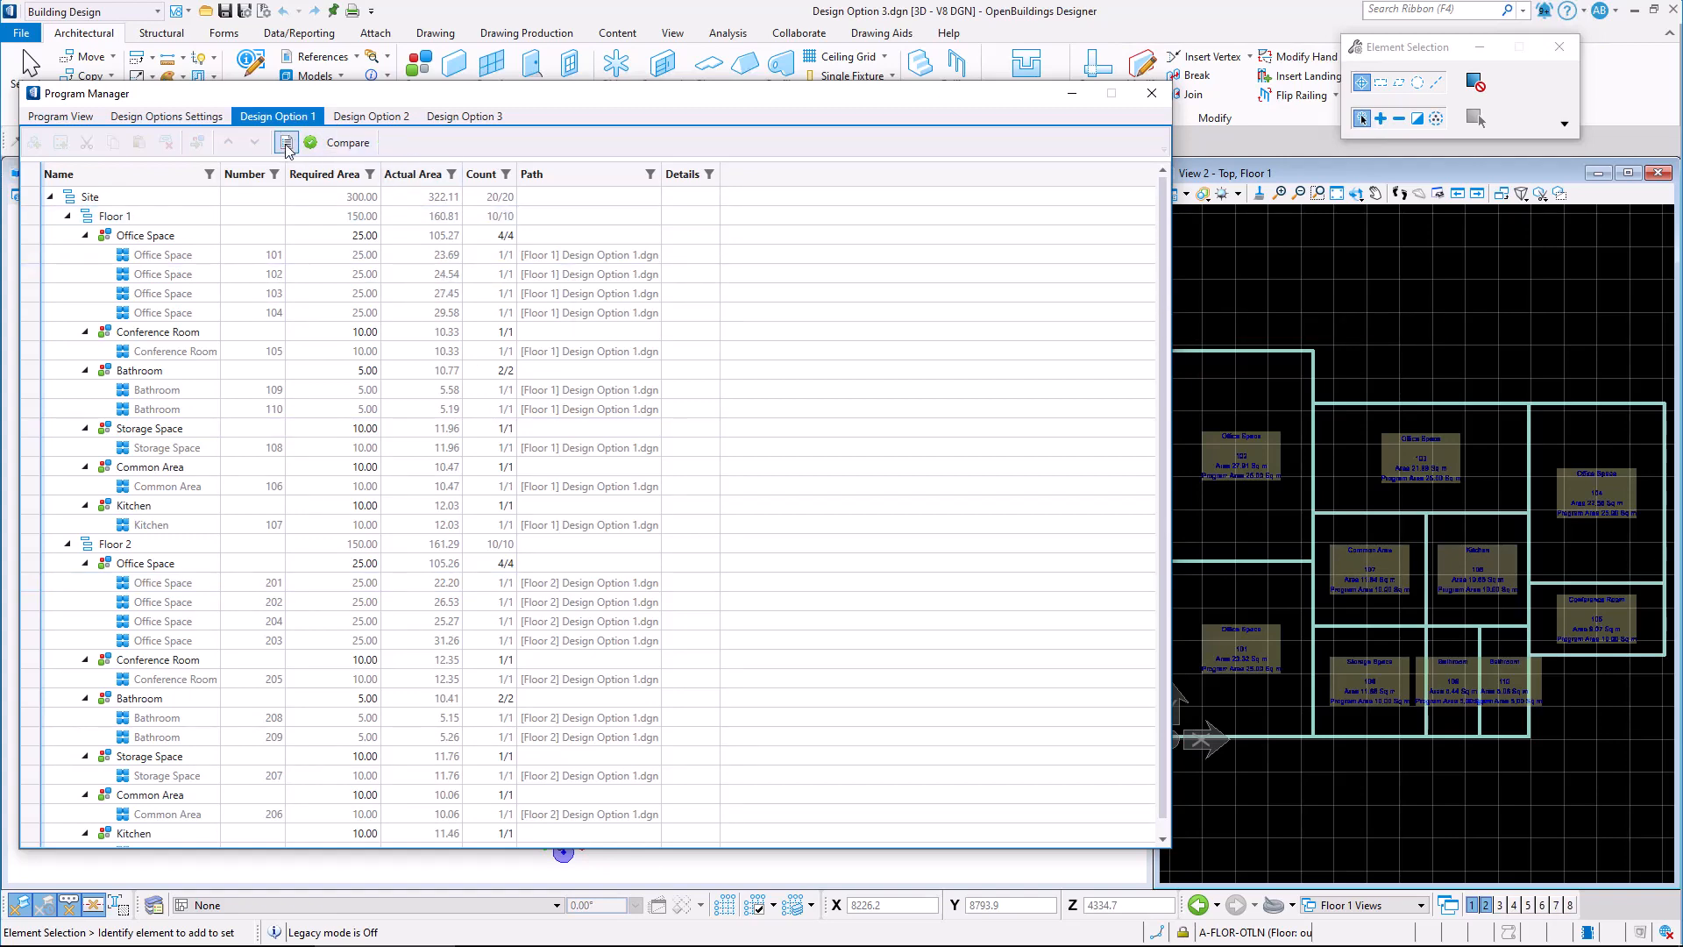
Apply the Required Area Less Than Or Equal To rule, validate, and review Design Option 2's flagged rooms.
left_click(285, 142)
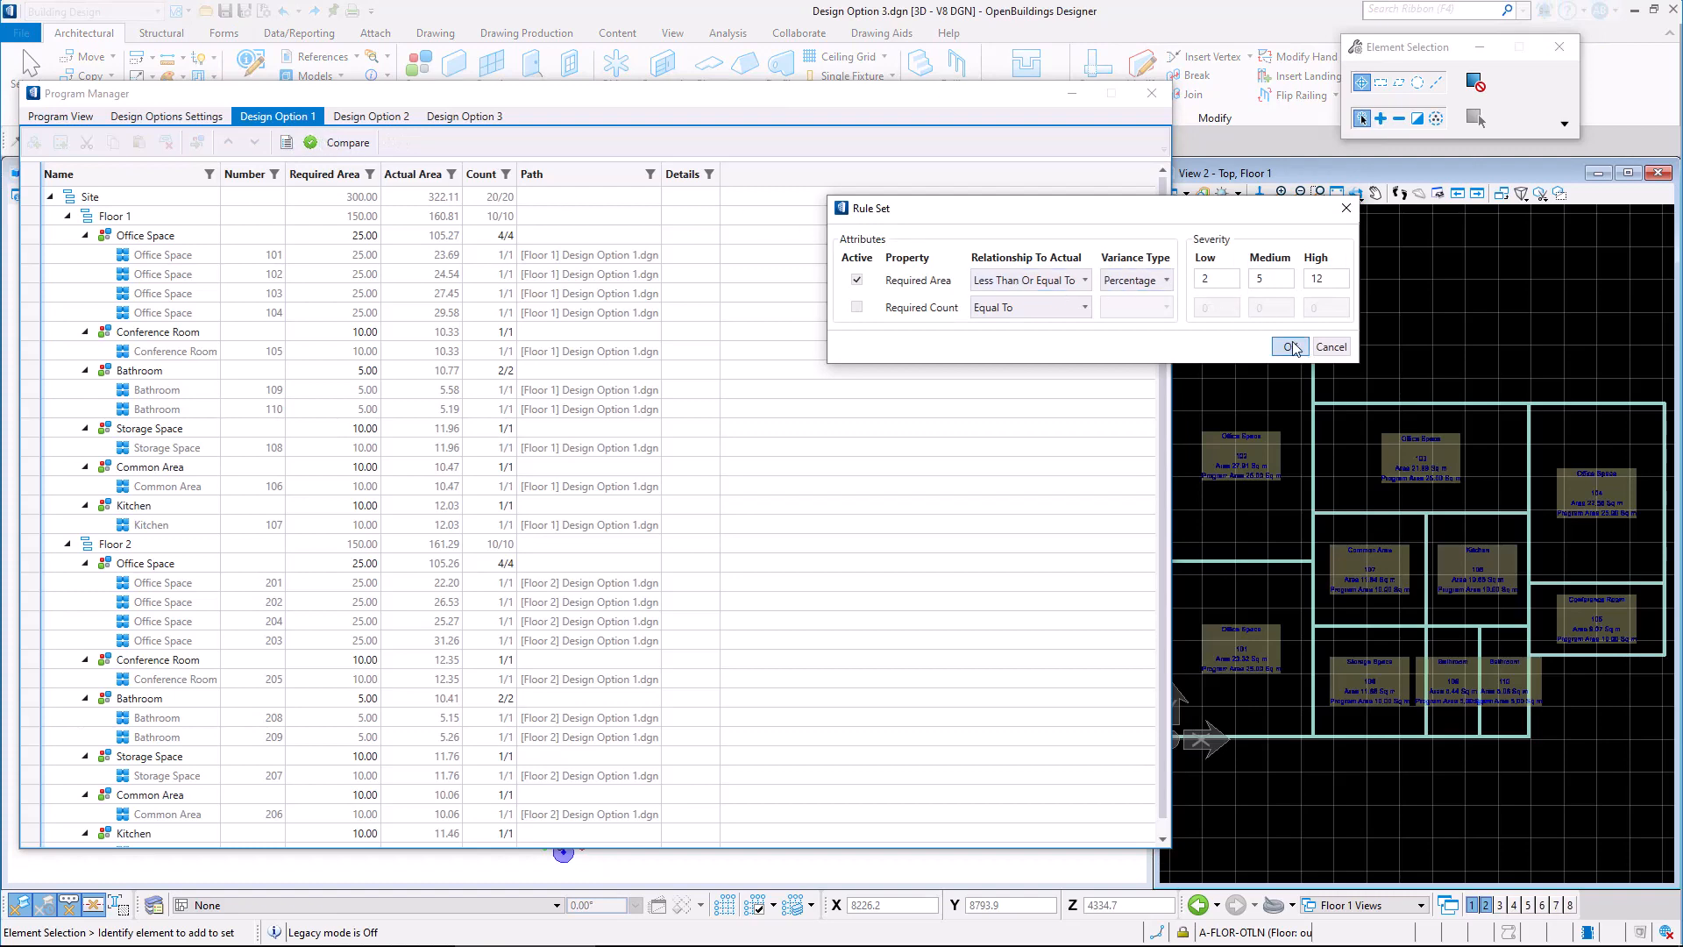
left_click(1290, 346)
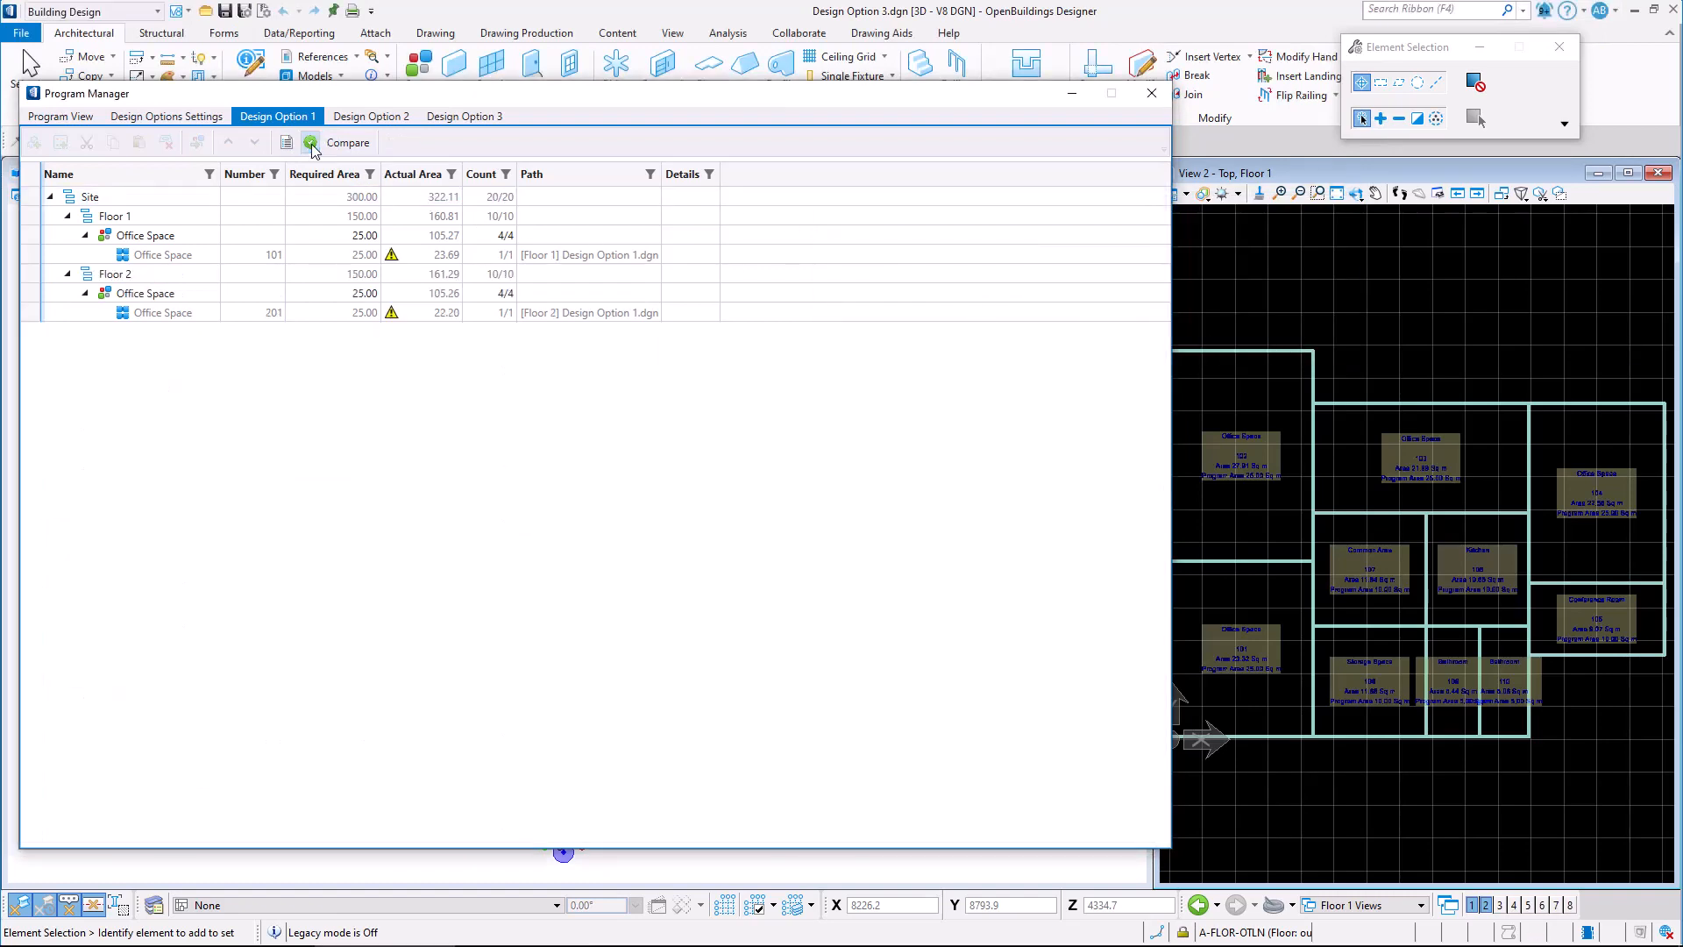
left_click(372, 116)
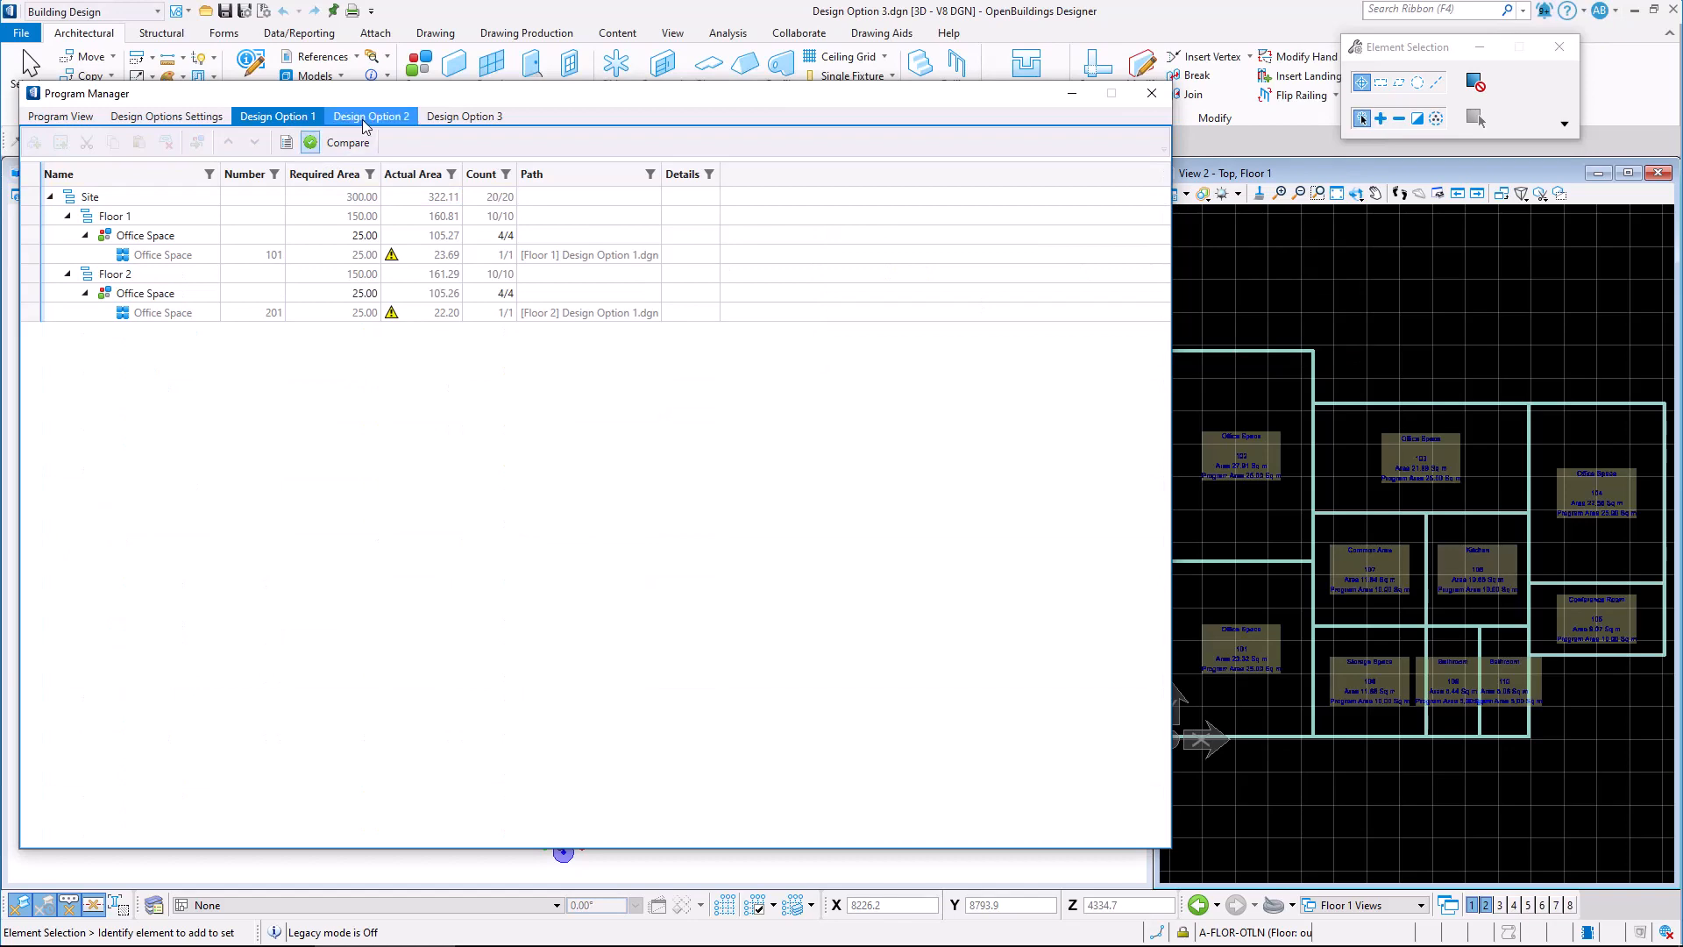
left_click(371, 116)
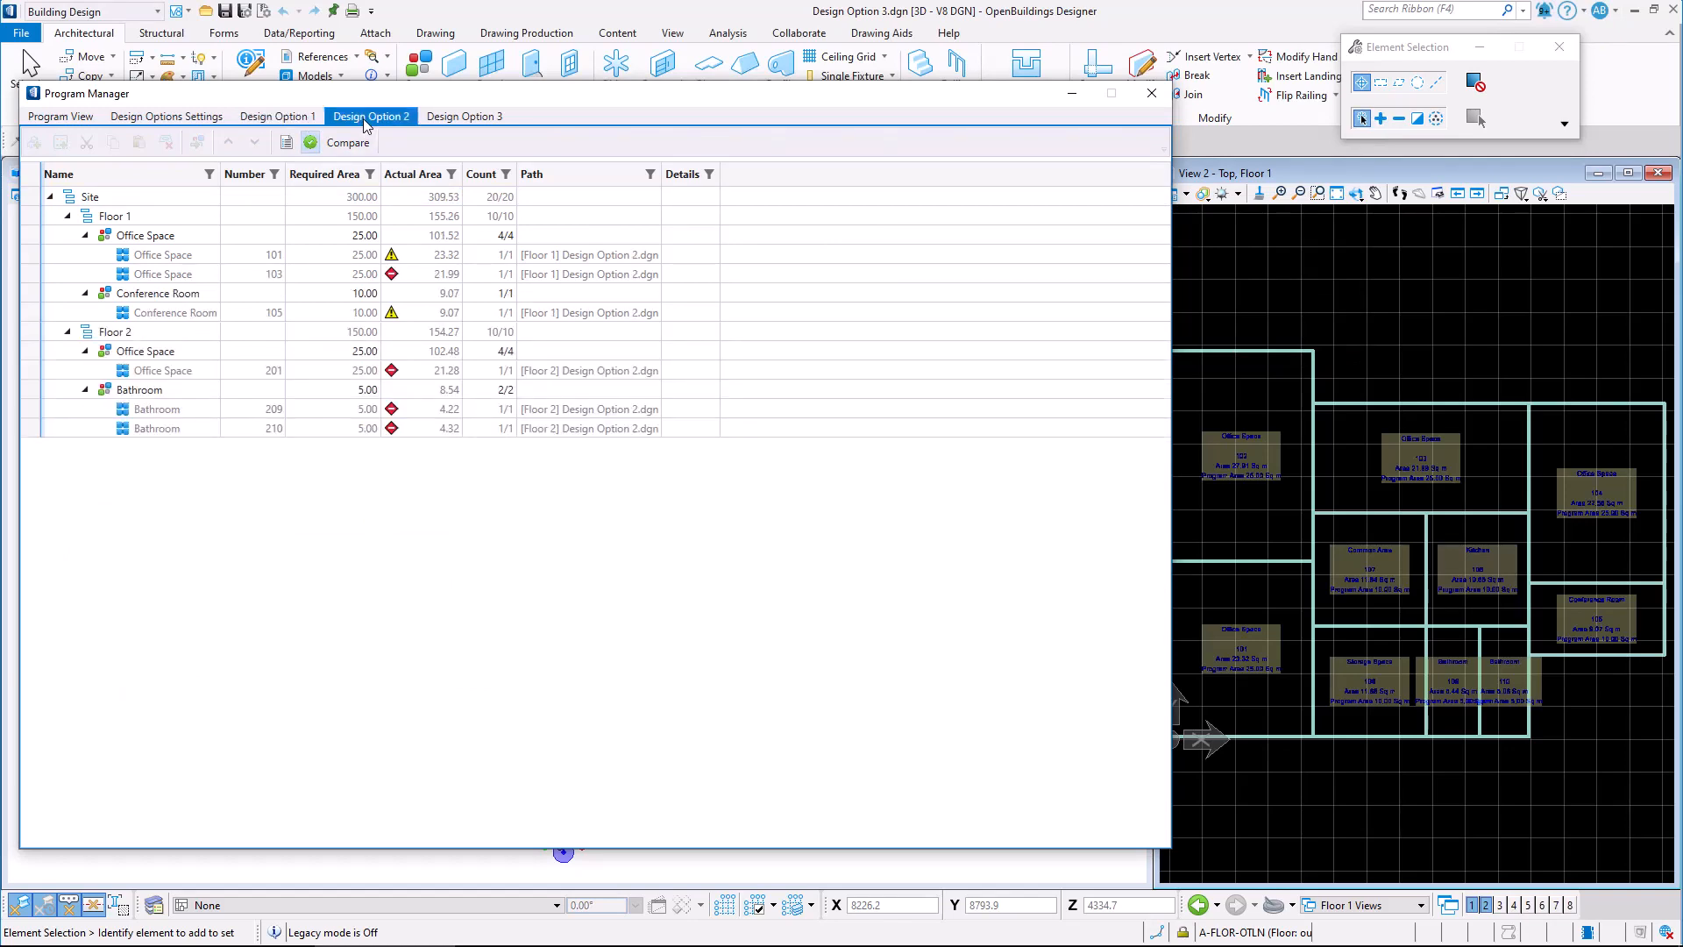